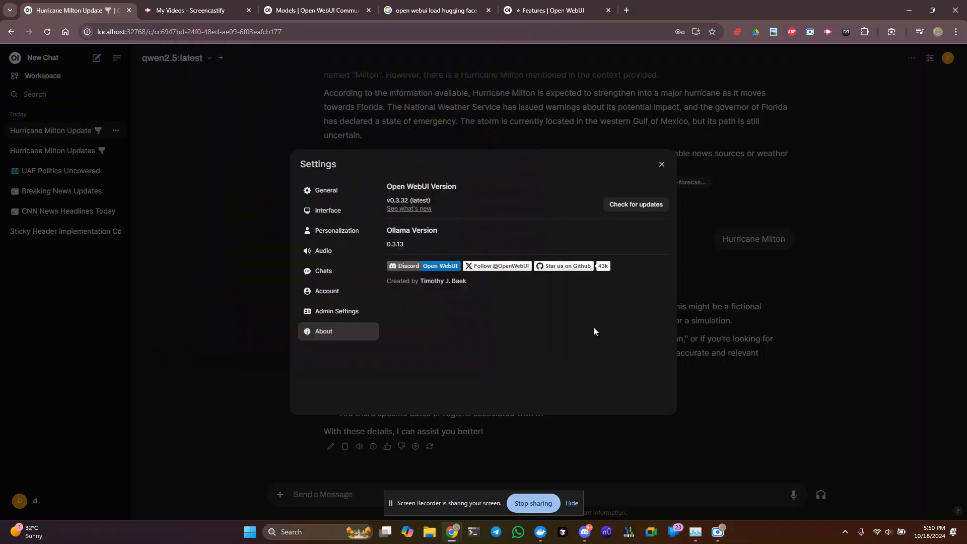
mouse_move(403, 196)
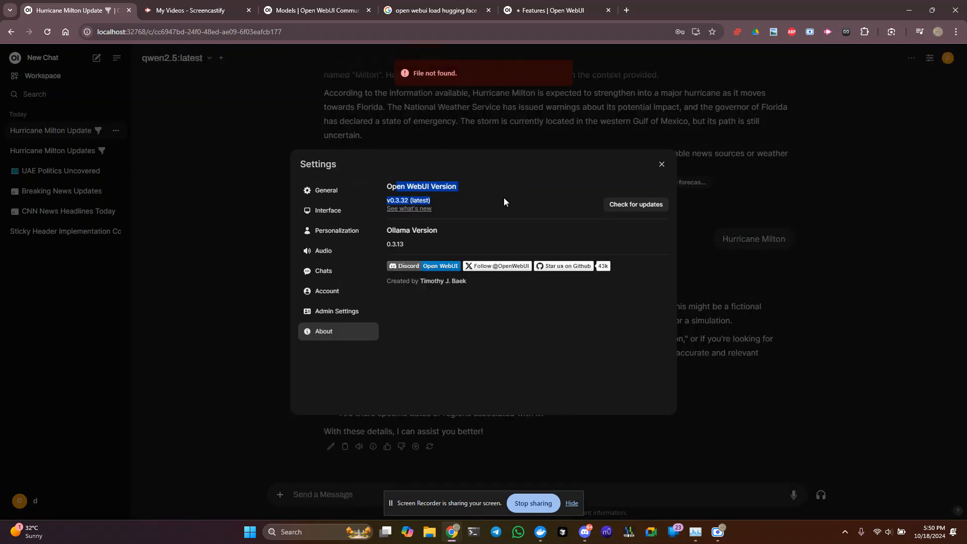
- Close the v0.3.32 About settings dialog and open the profile account menu
left_click(660, 164)
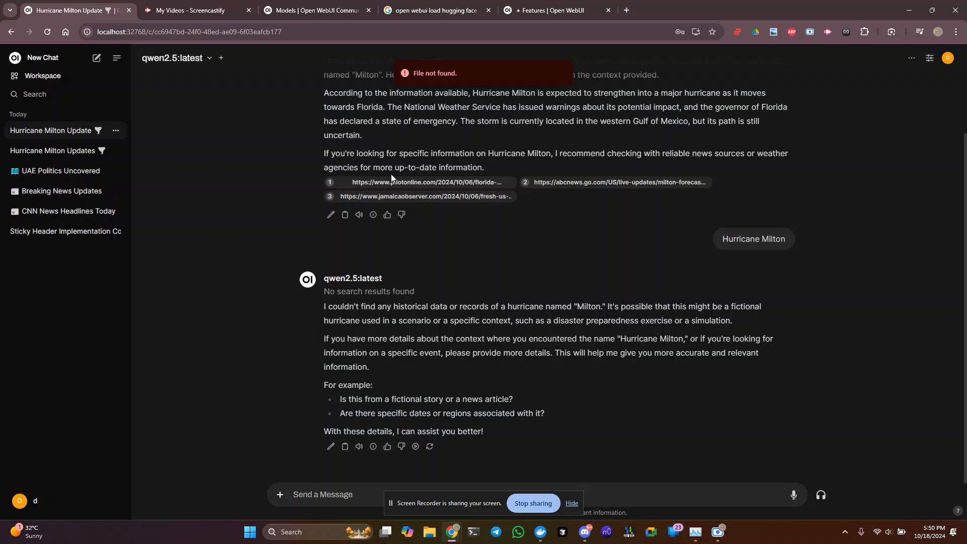
left_click(949, 57)
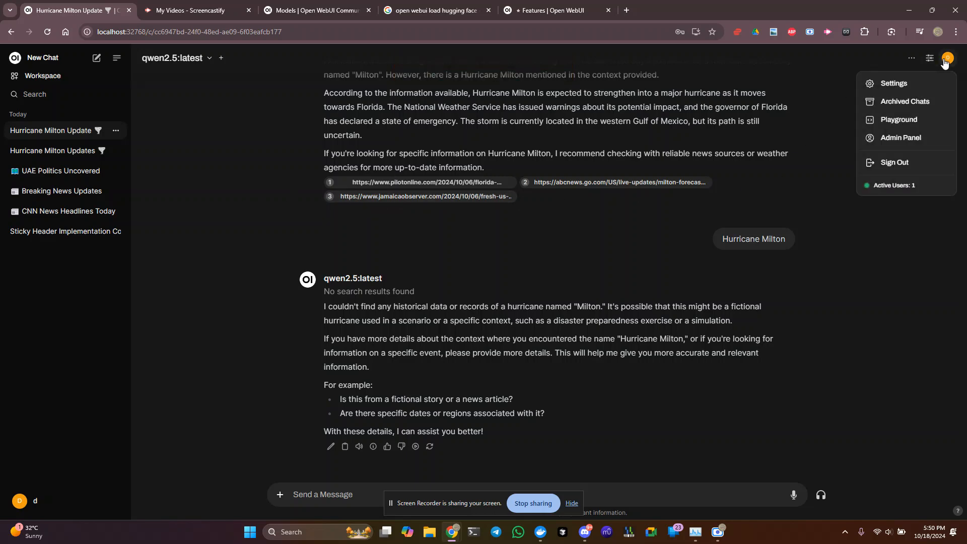
- Set web search result count to 5, enable Bypass SSL verification, and save
left_click(900, 138)
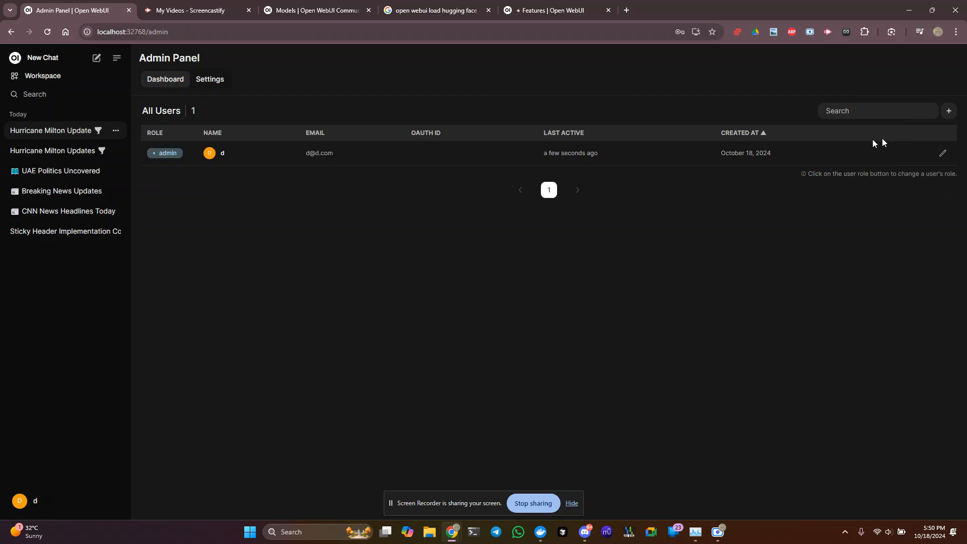
mouse_move(209, 79)
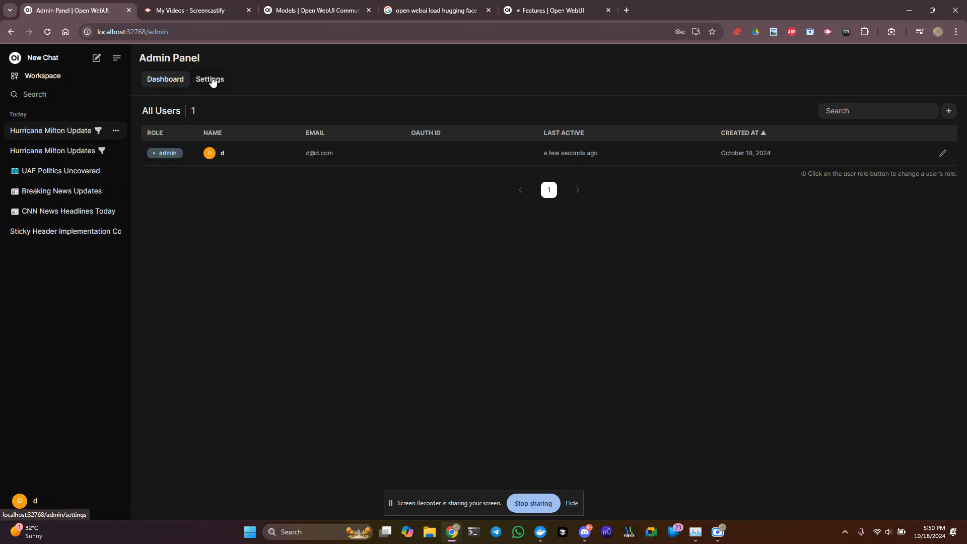
left_click(210, 79)
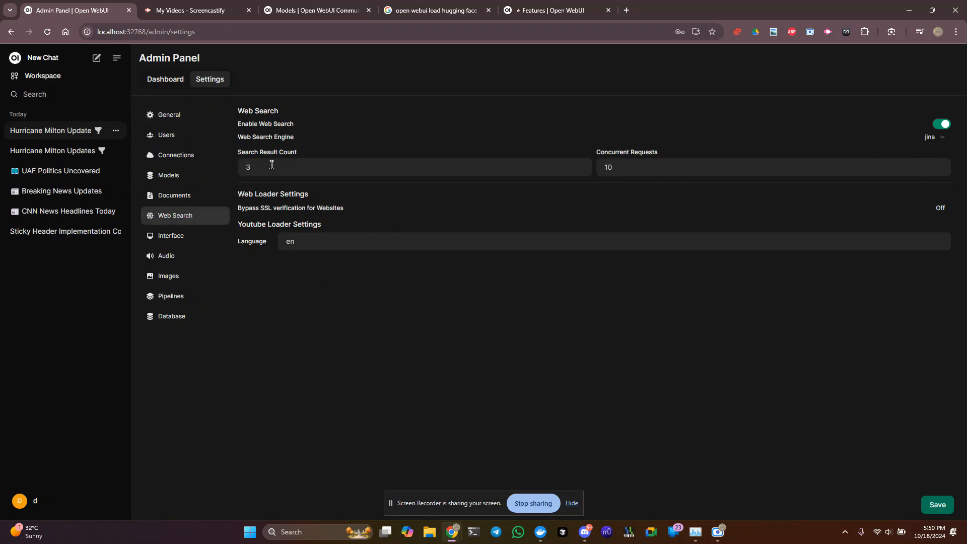
type("5")
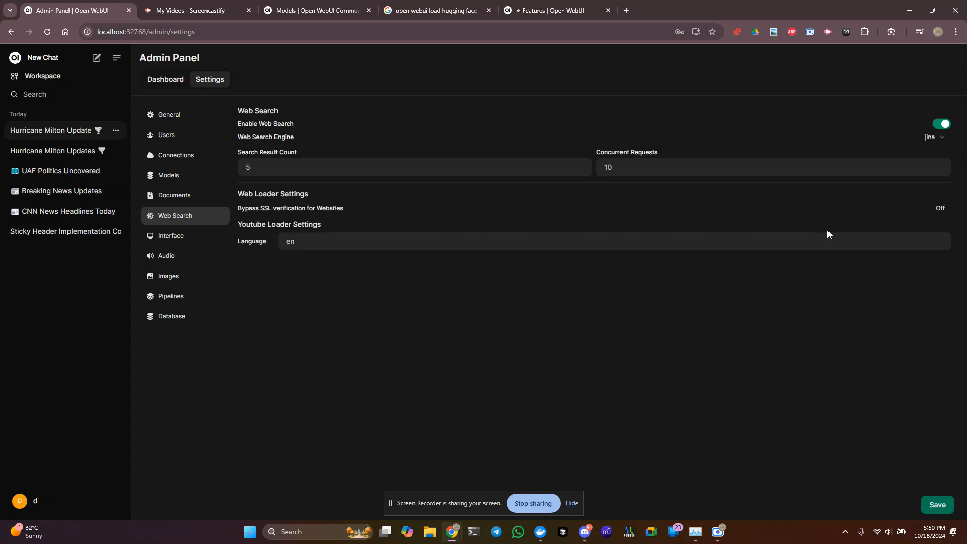
left_click(940, 208)
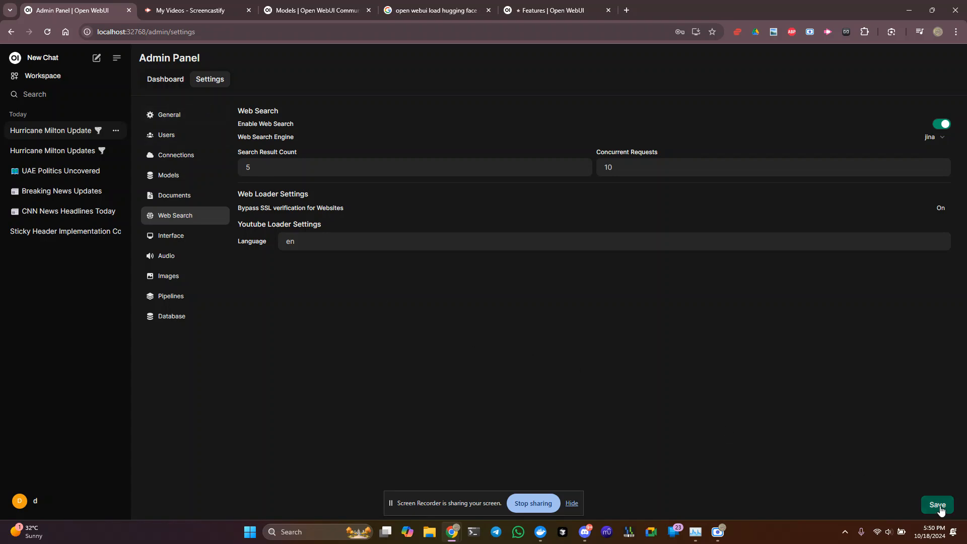
left_click(937, 504)
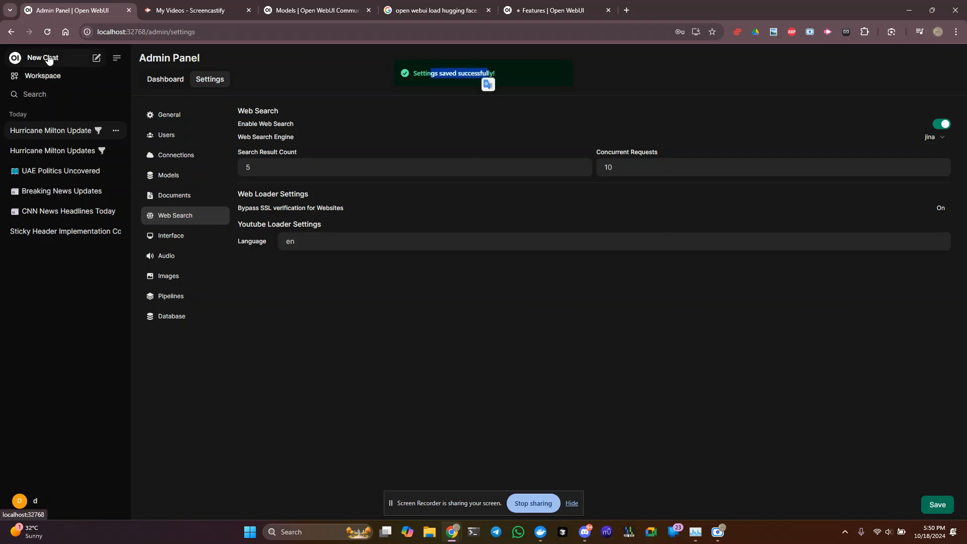
- Reopen the Hurricane Milton Update chat and scroll up to llama3.2's three-site reply
left_click(42, 58)
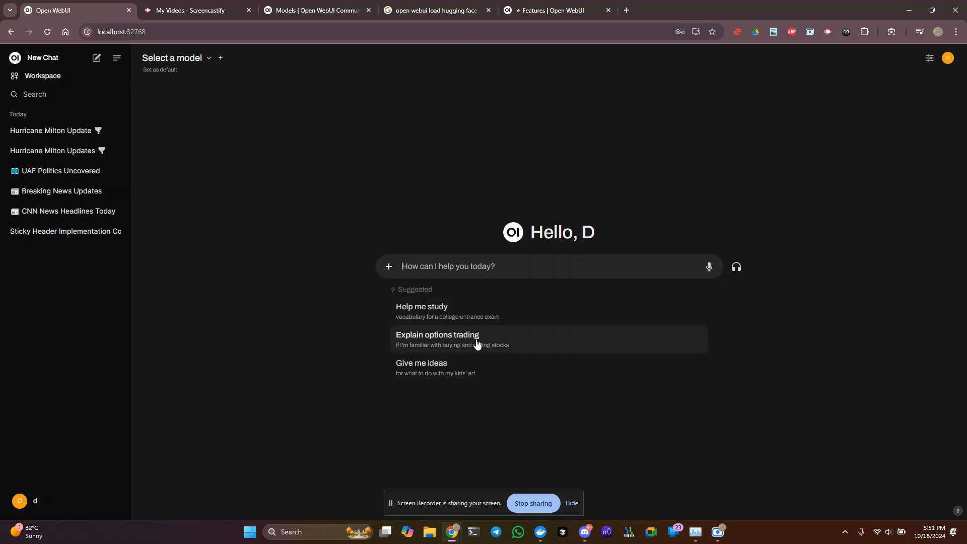
left_click(50, 130)
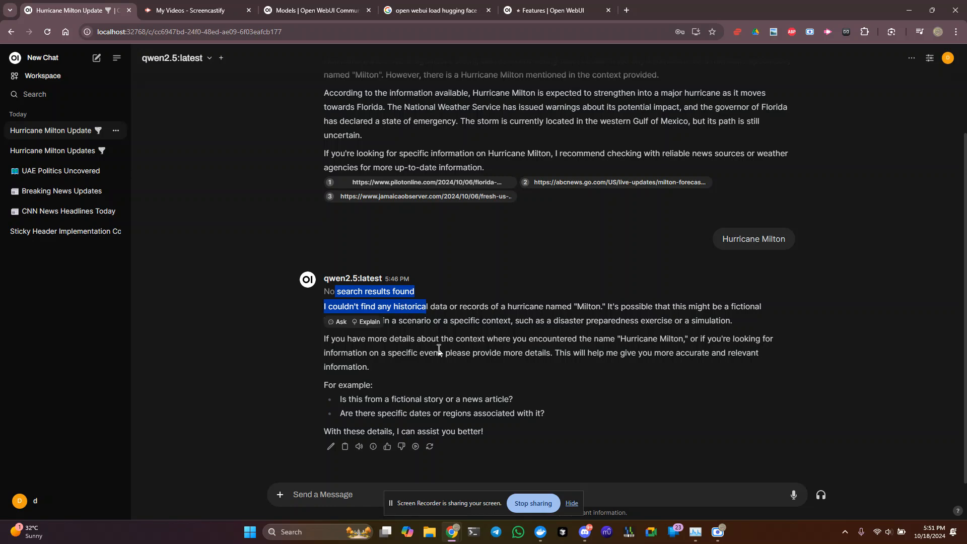
scroll("up", 3)
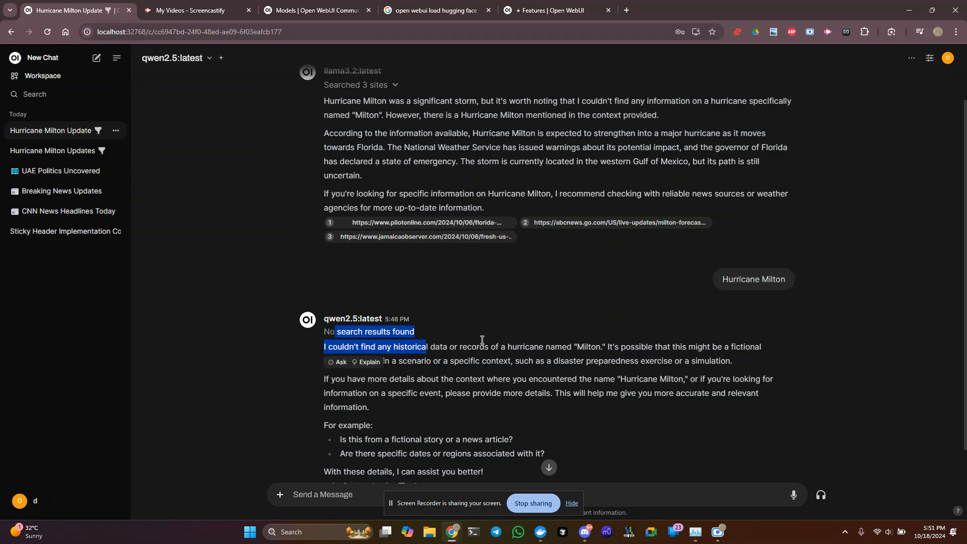
scroll("up", 3)
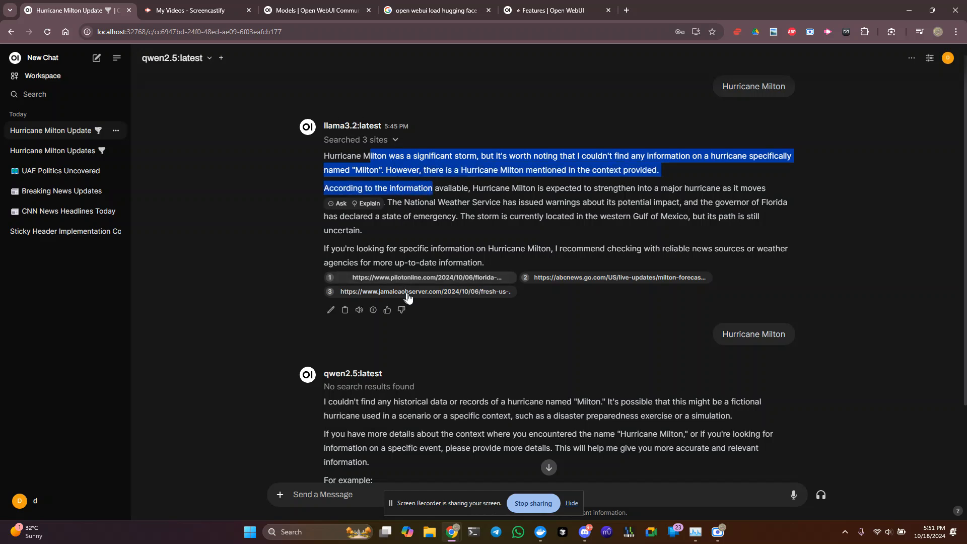
mouse_move(453, 183)
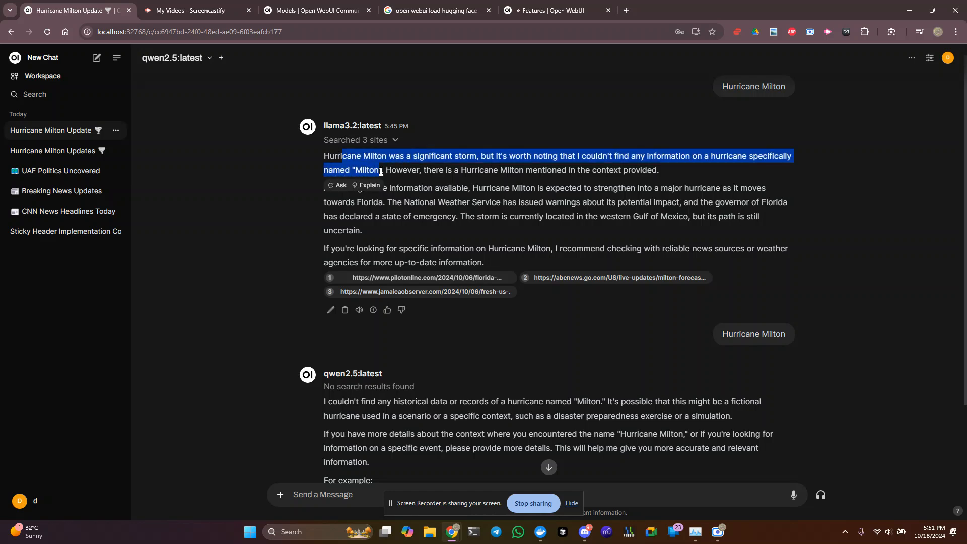
mouse_move(43, 87)
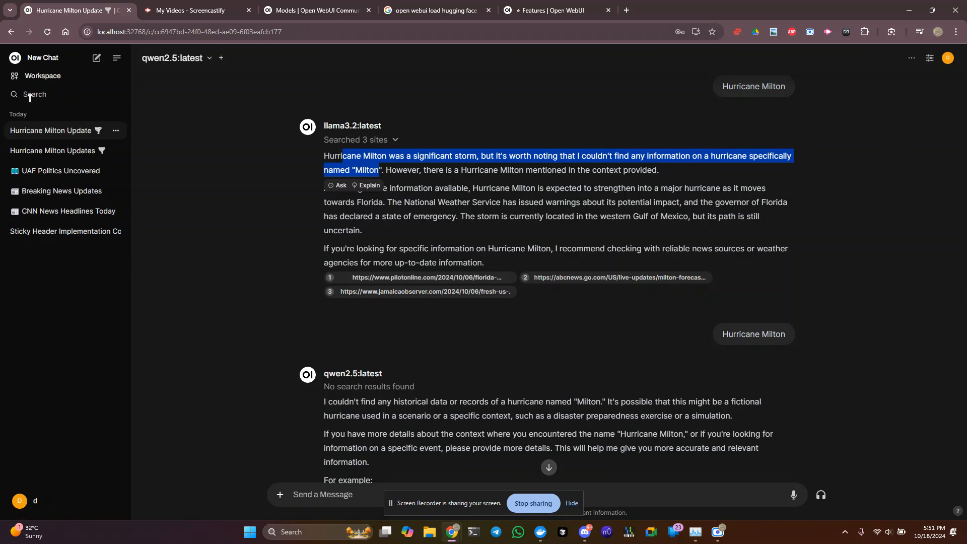
- Start a new llama3.2:latest chat with Web Search turned on
left_click(41, 58)
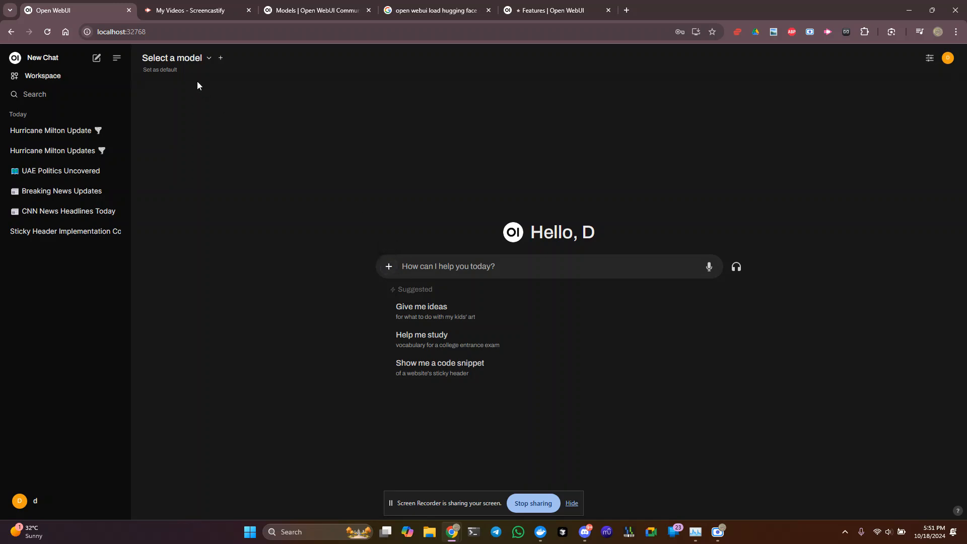
left_click(176, 57)
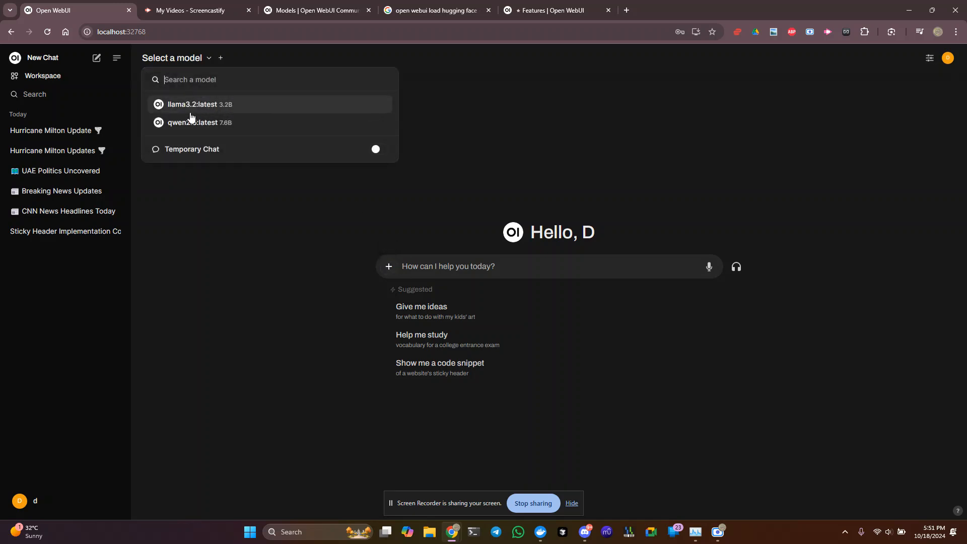
left_click(199, 104)
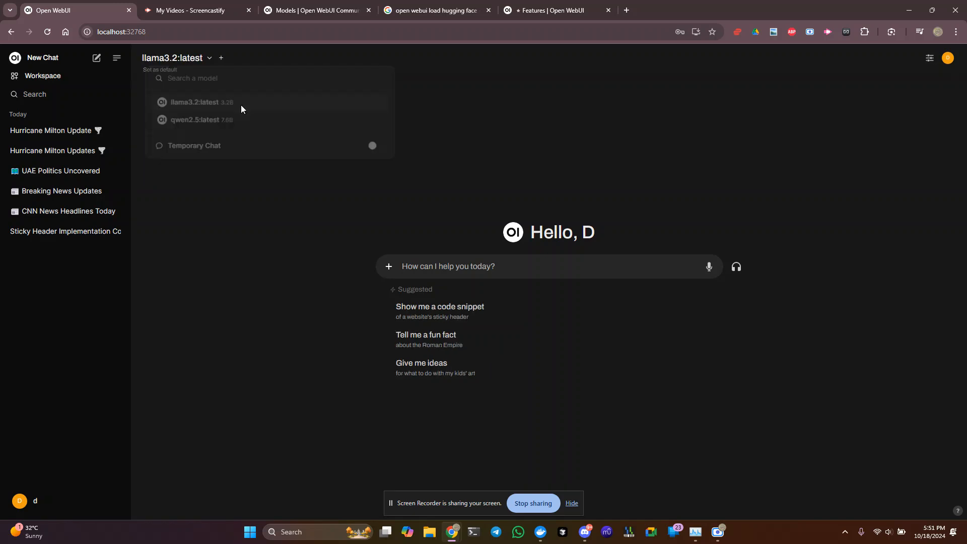
left_click(388, 266)
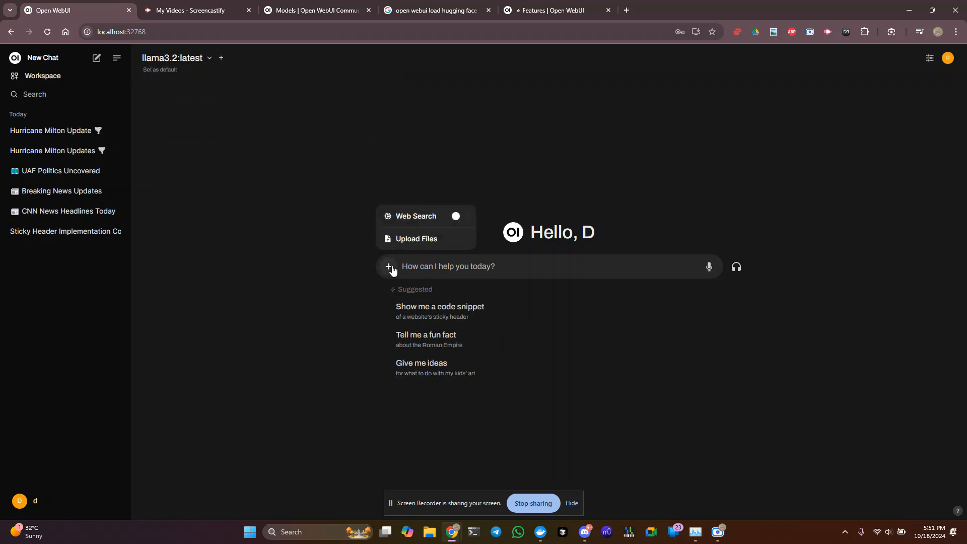
left_click(458, 216)
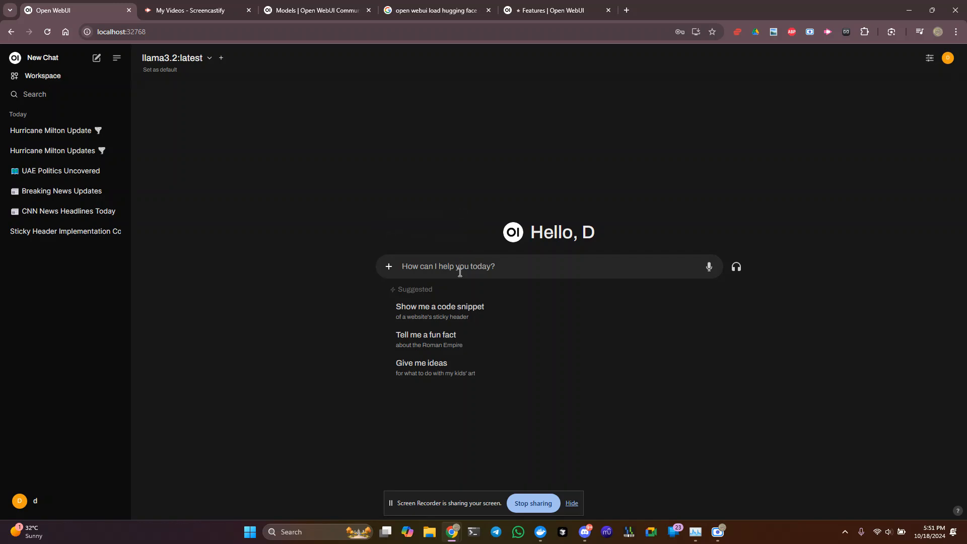
- Send the prompt '#cnn.com Hurricane Milton'
type("#cn")
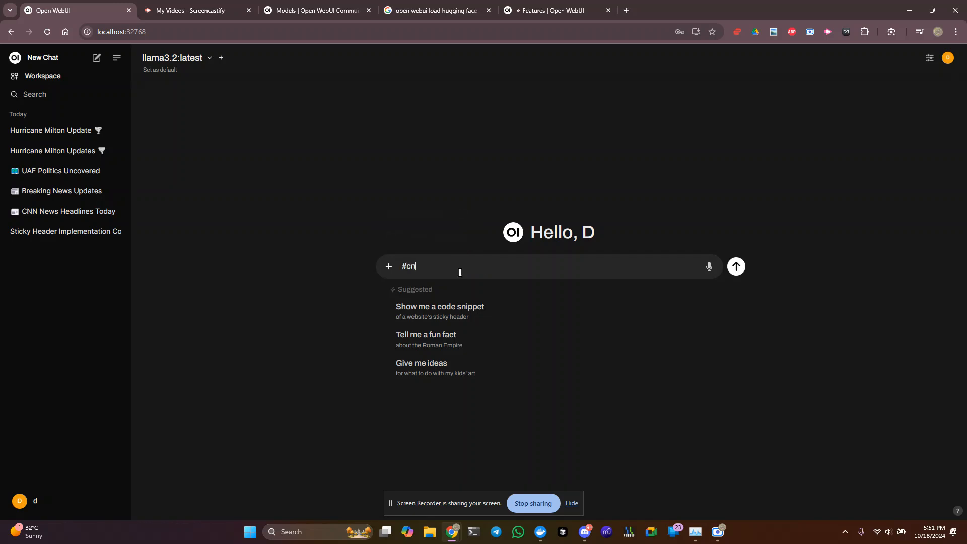
type("n.com")
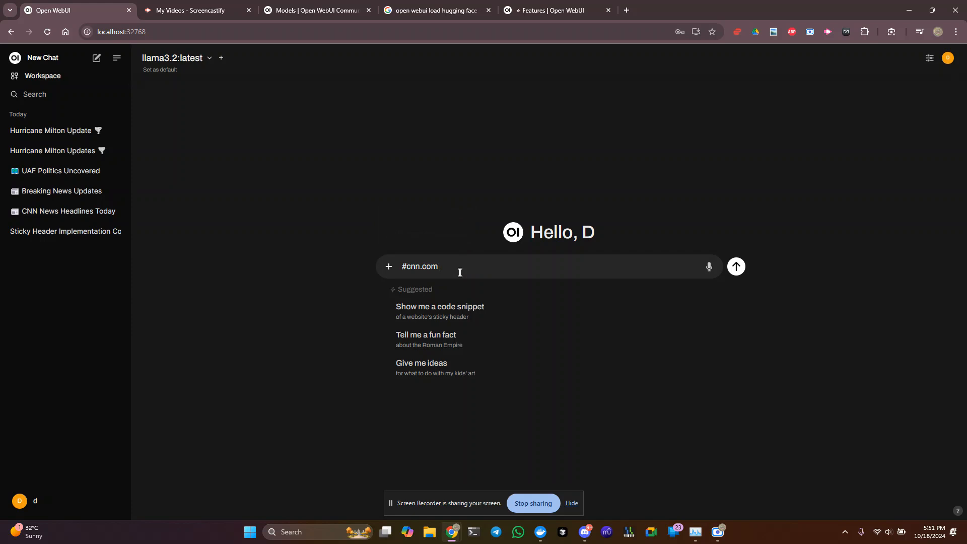
type("Hurricane")
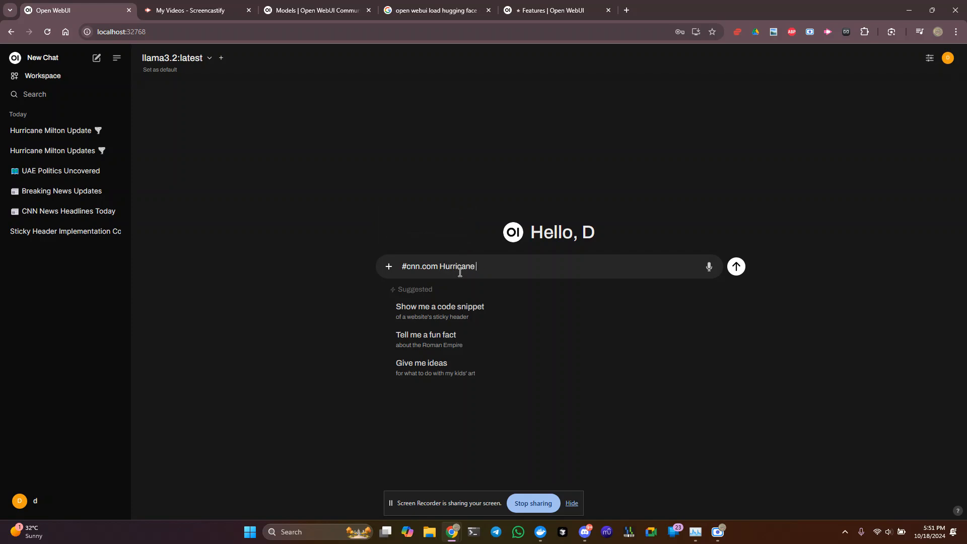
type("Milton")
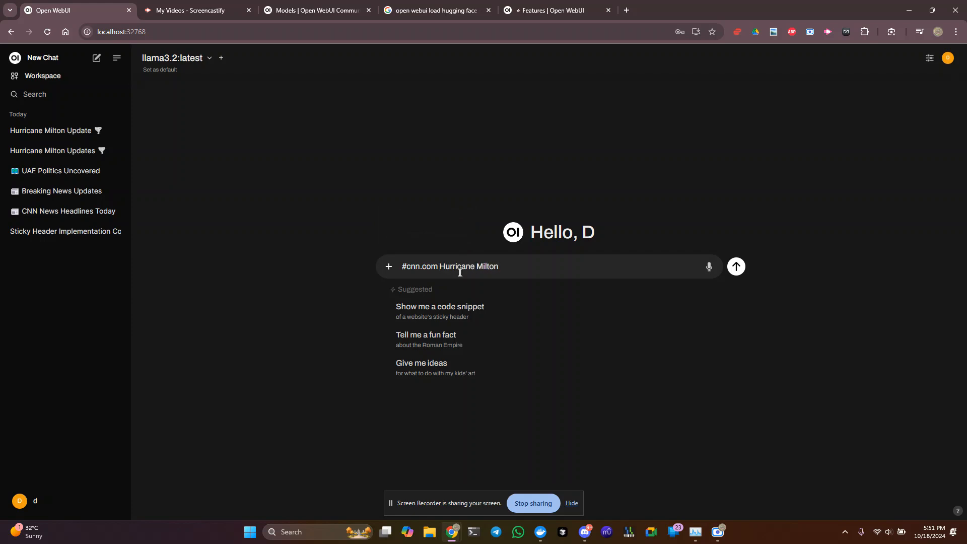
left_click(735, 267)
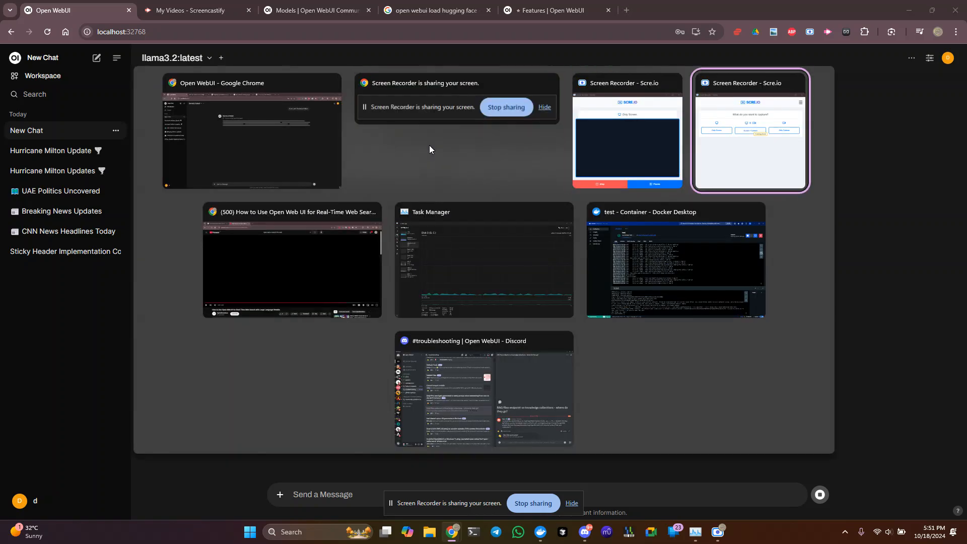
- Check Task Manager's CPU, memory, Disk 0 and Wi-Fi performance graphs
left_click(483, 258)
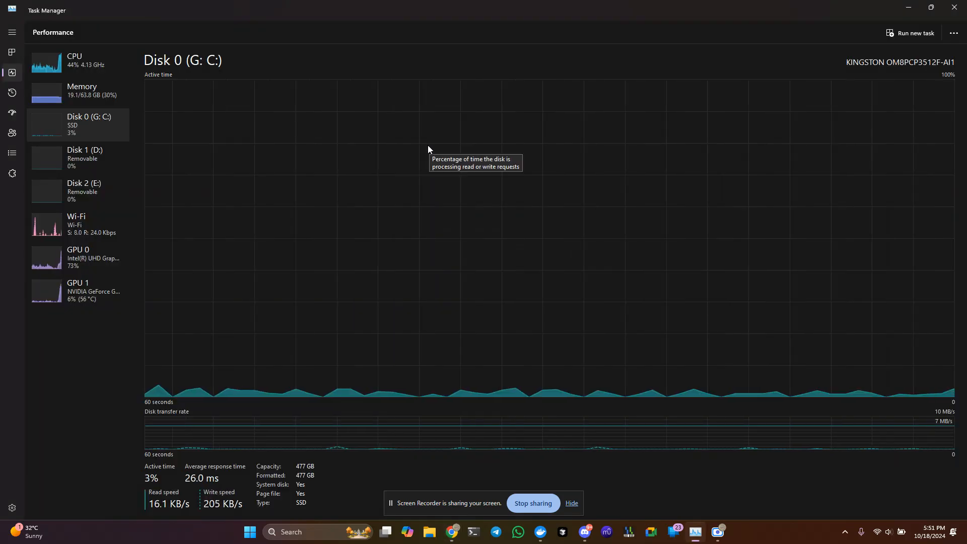
left_click(74, 60)
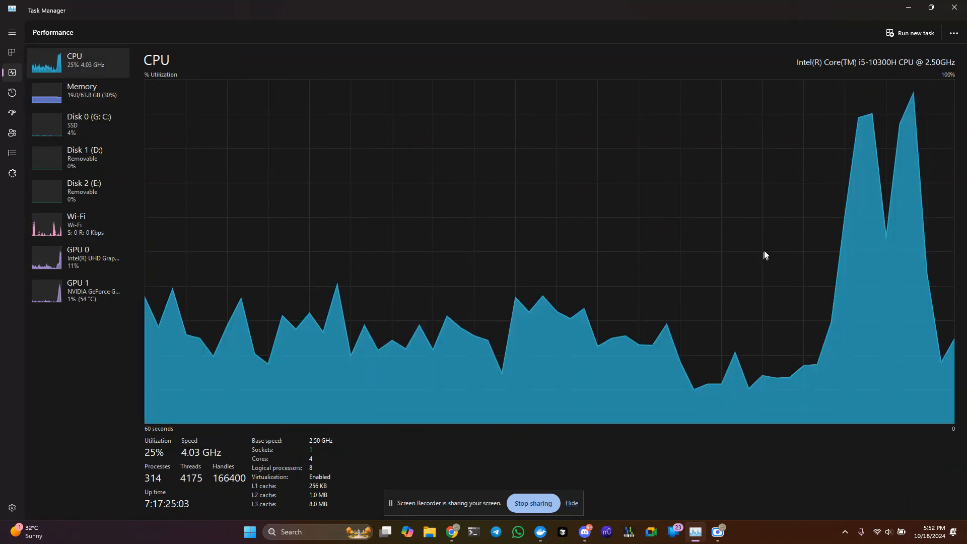
left_click(80, 90)
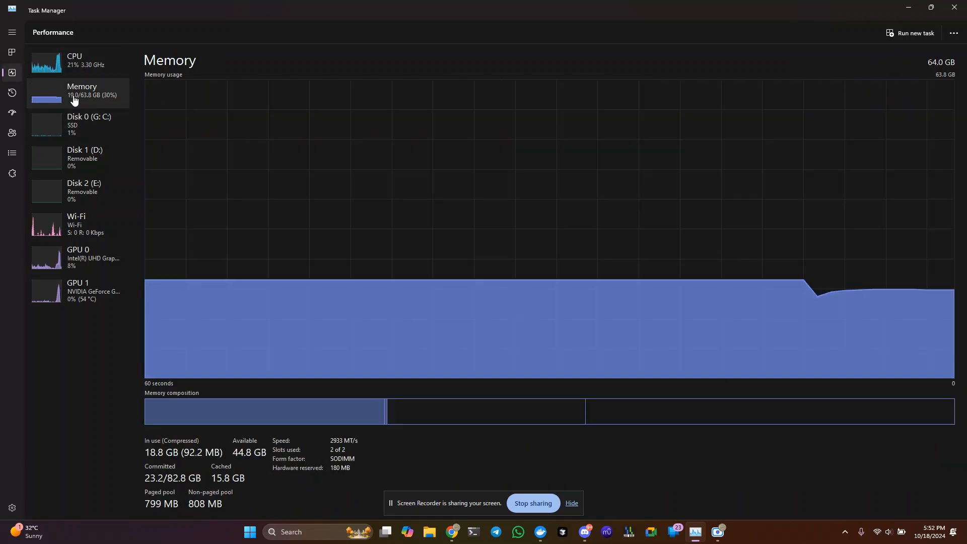
left_click(88, 124)
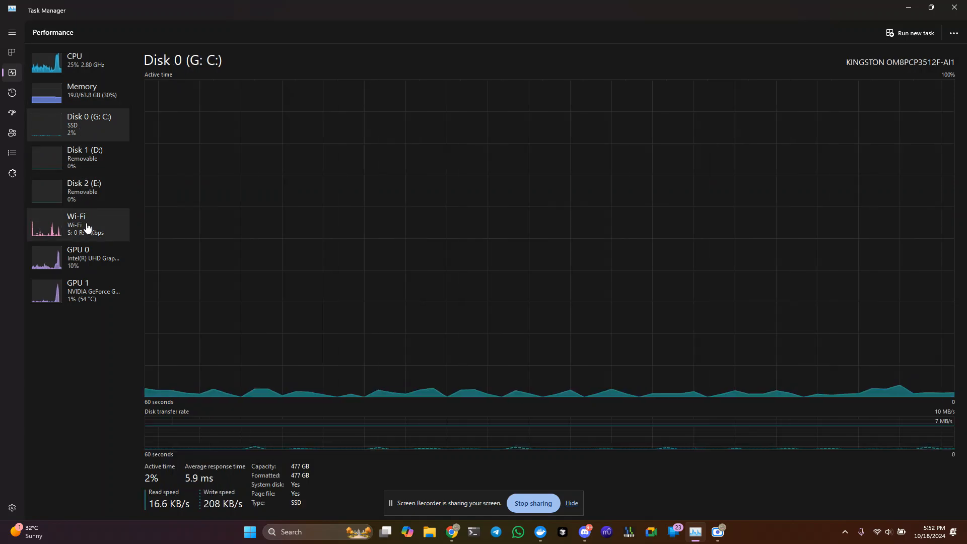
left_click(76, 224)
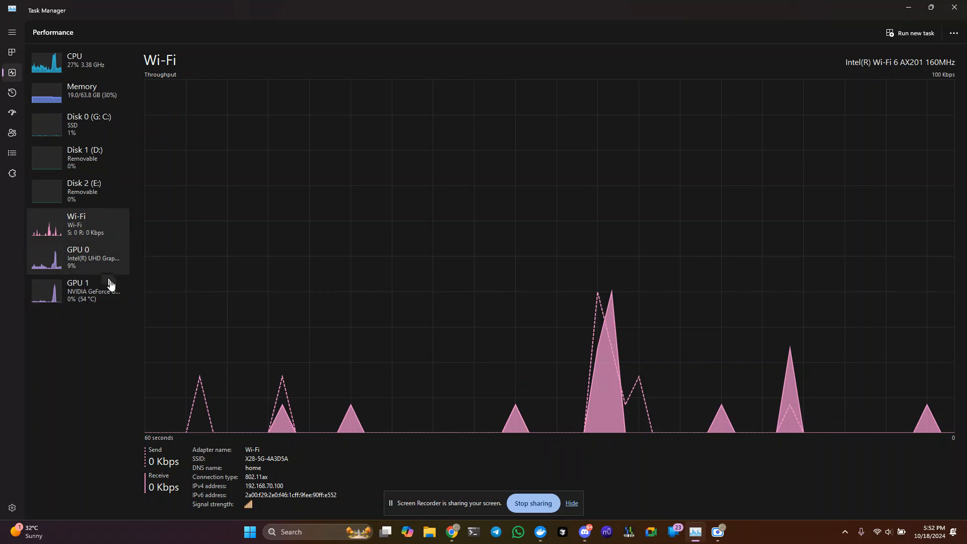
left_click(451, 532)
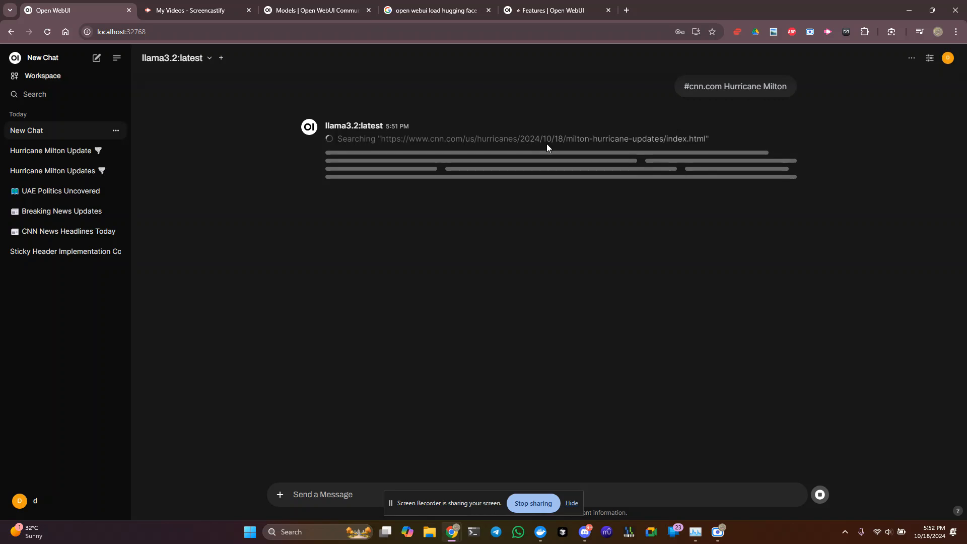
mouse_move(623, 153)
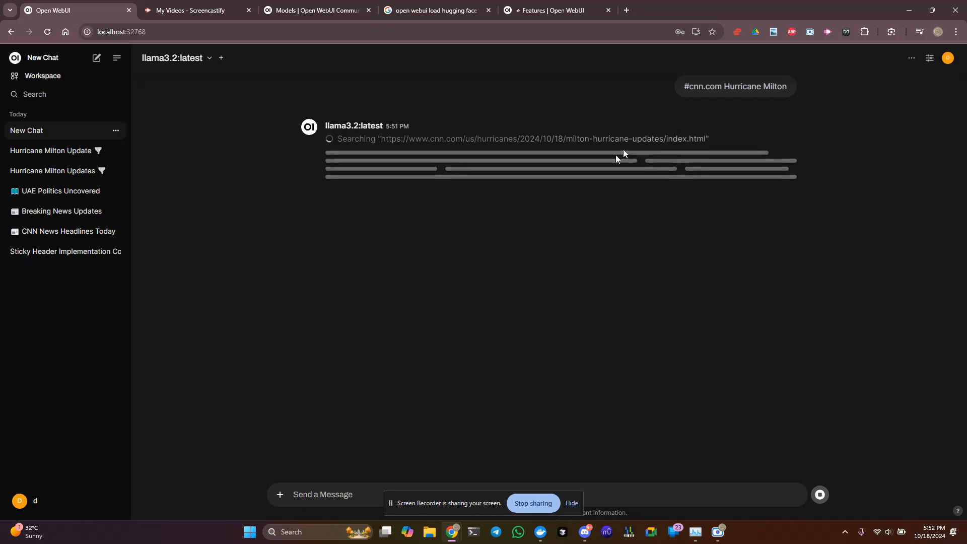
mouse_move(722, 85)
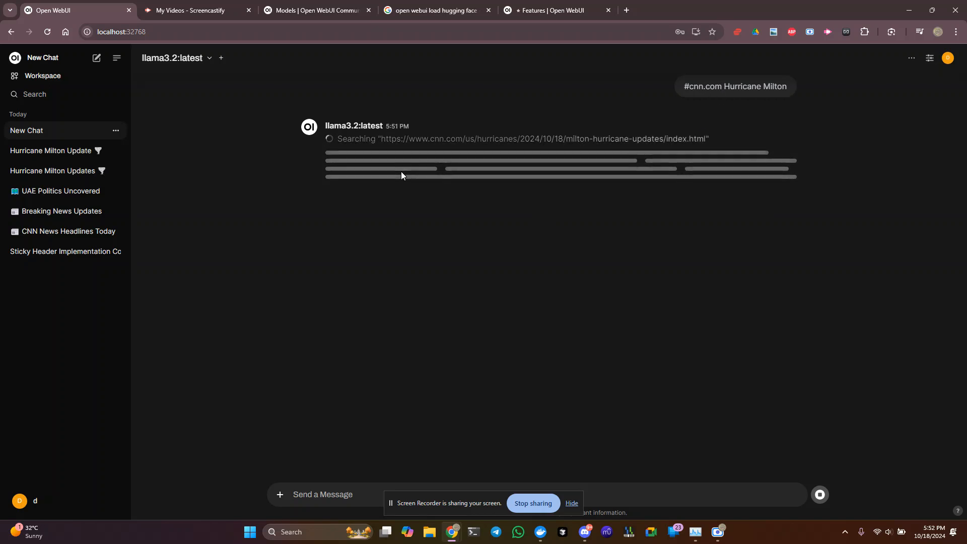
mouse_move(526, 417)
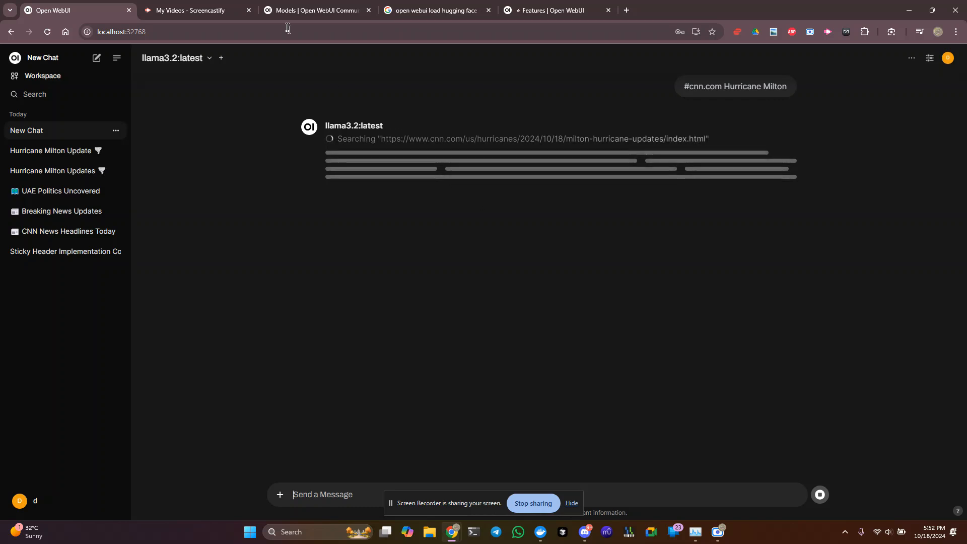
- Close the 'My Videos - Screencastify' browser tab
left_click(249, 10)
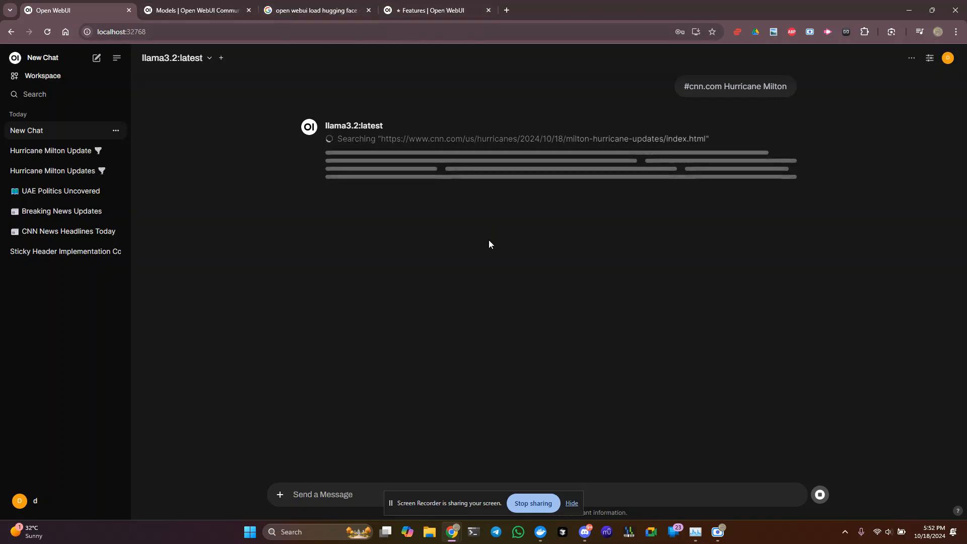
- Read the Web Browsing Capabilities entry on the Features docs page, then return to Open WebUI
left_click(431, 10)
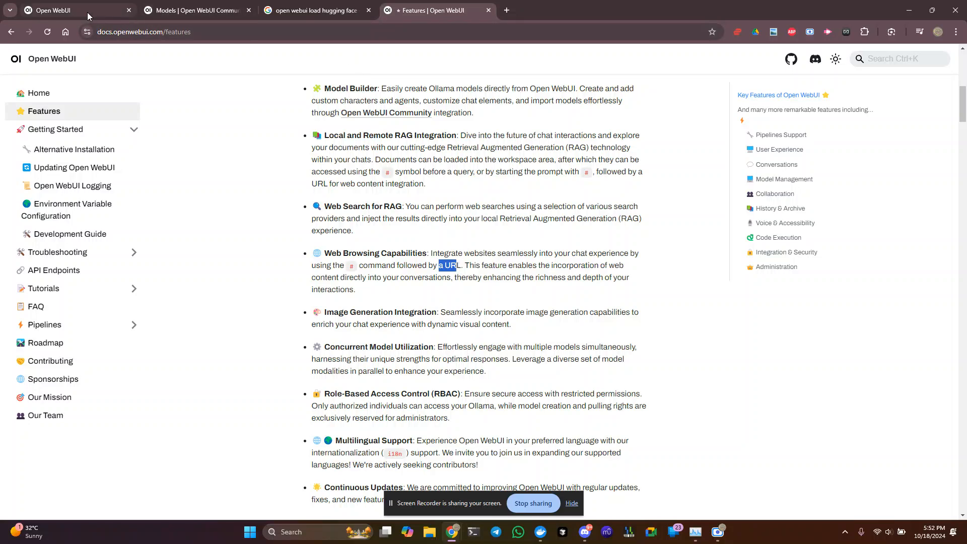
left_click(68, 11)
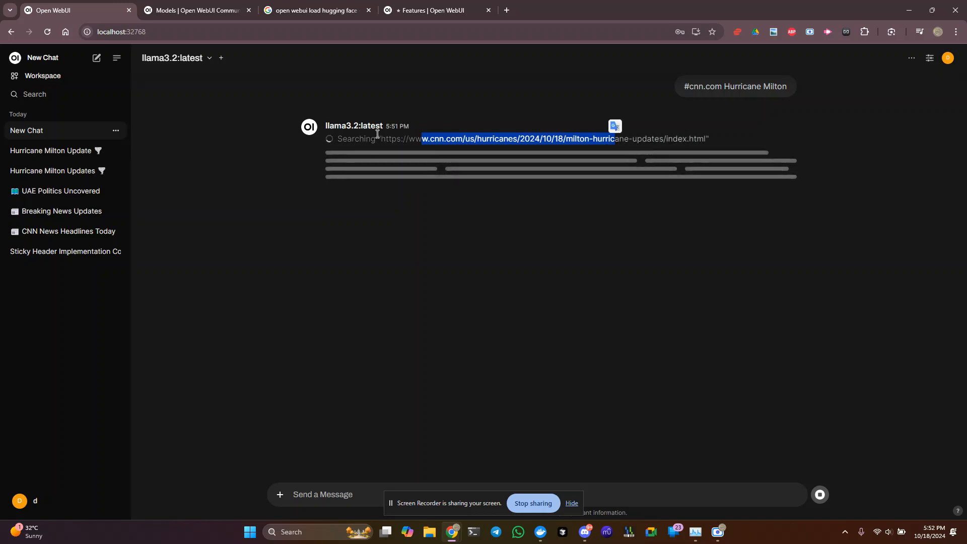
mouse_move(465, 142)
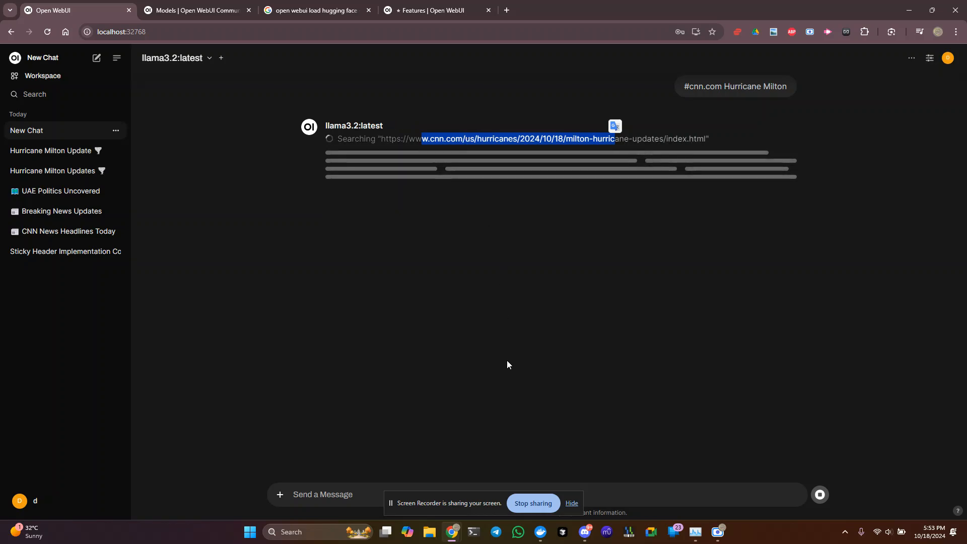
- Open the Alt+Tab window switcher listing Task Manager, Docker Desktop and Discord
key("alt+tab")
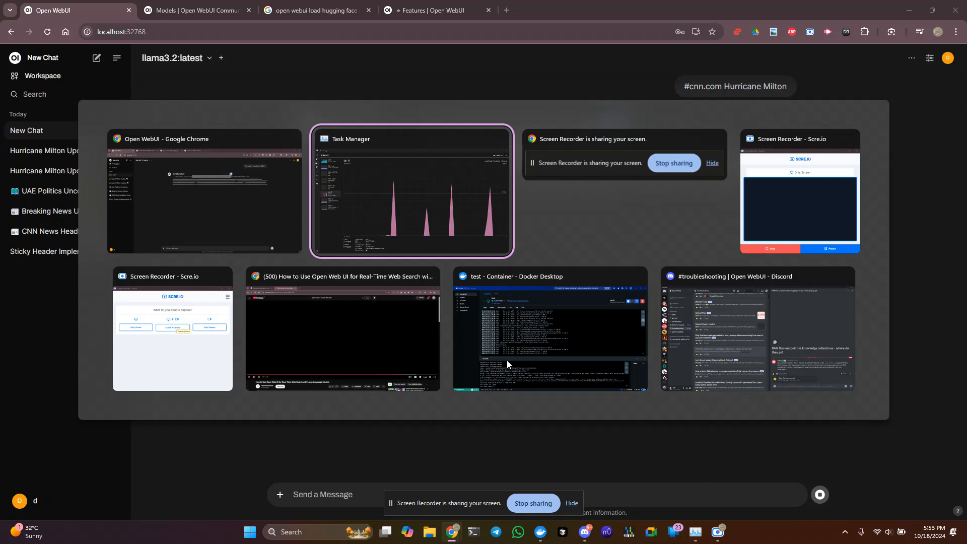
- Switch to Task Manager and view the CPU usage graph
left_click(412, 192)
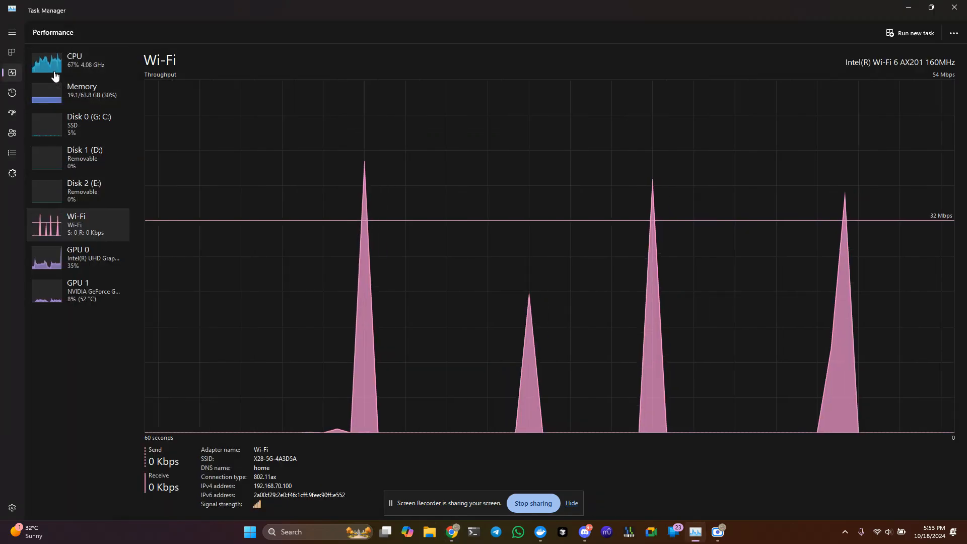
left_click(74, 60)
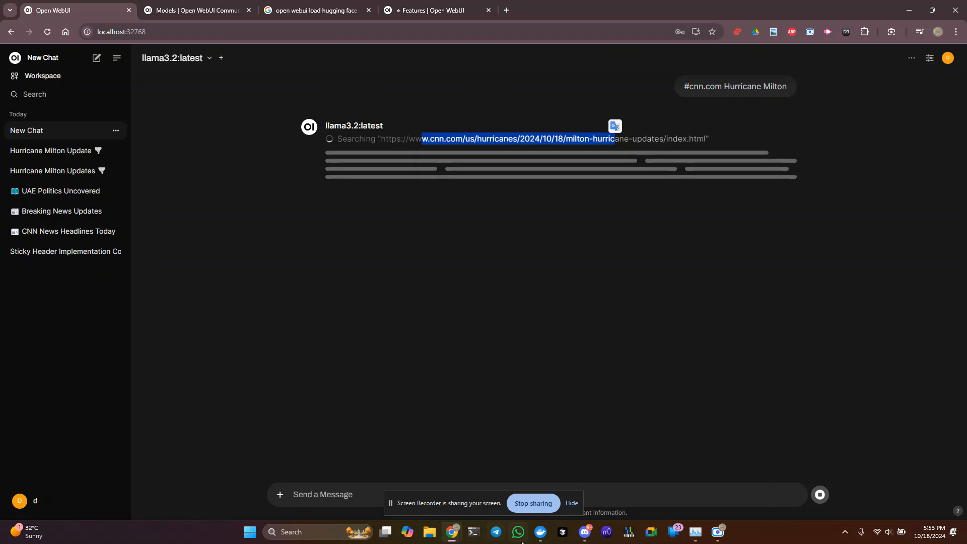
- Review the Docker test container's CNN fetch logs, then open the window switcher
left_click(540, 531)
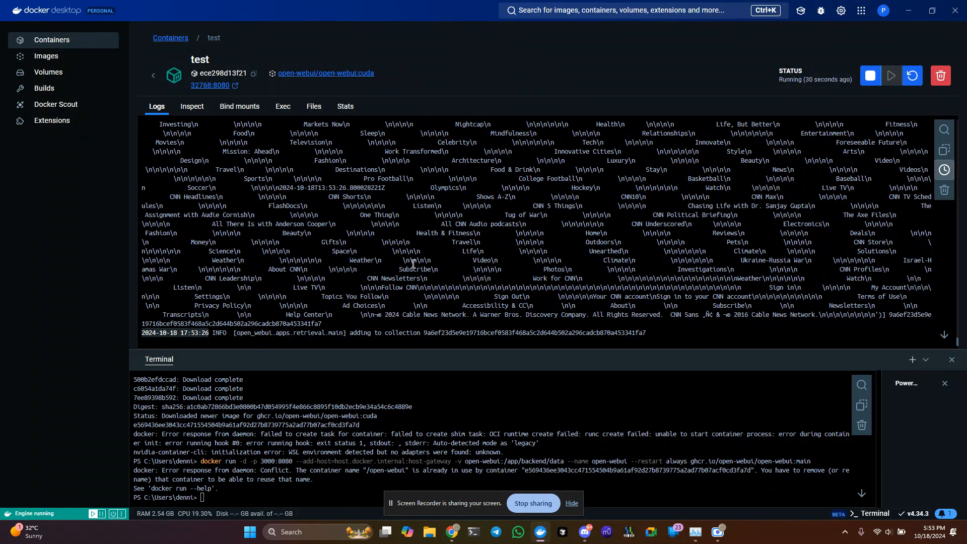
mouse_move(510, 274)
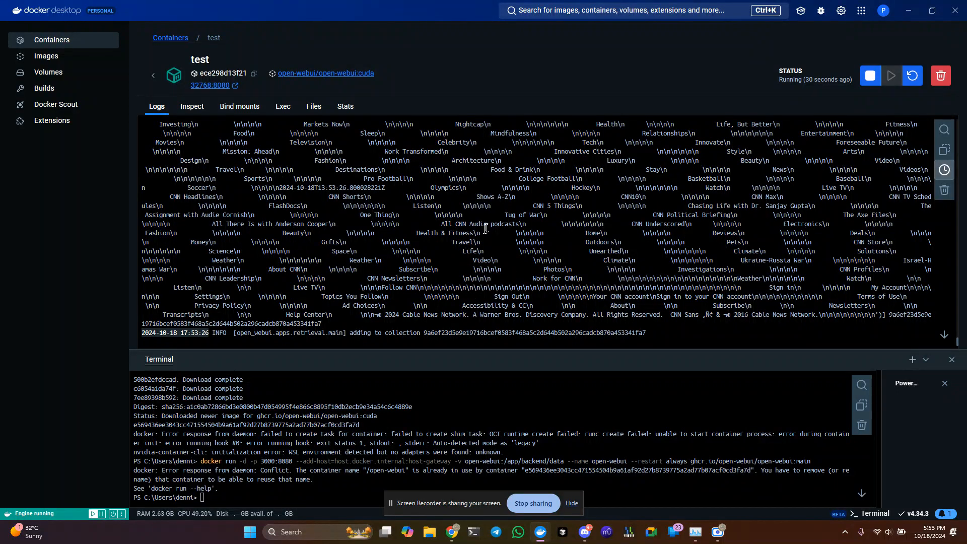
mouse_move(606, 182)
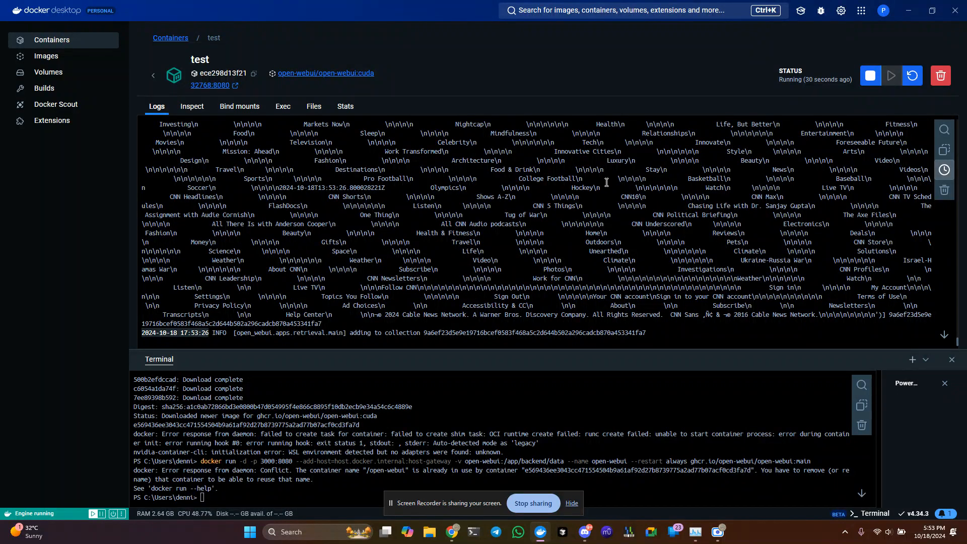
key("alt+tab")
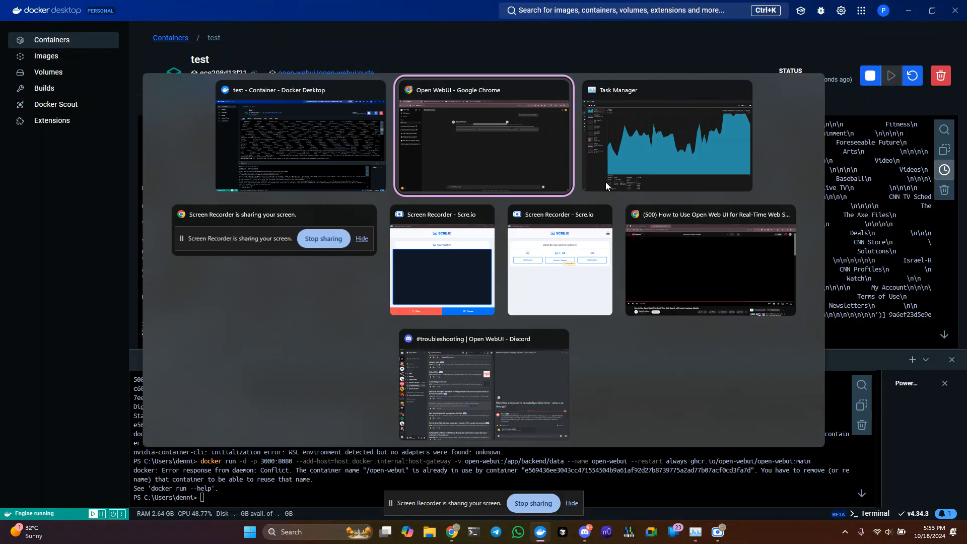
- Return to Chrome, close the 'open webui load hugging face' tab, and bring up the window switcher
left_click(483, 135)
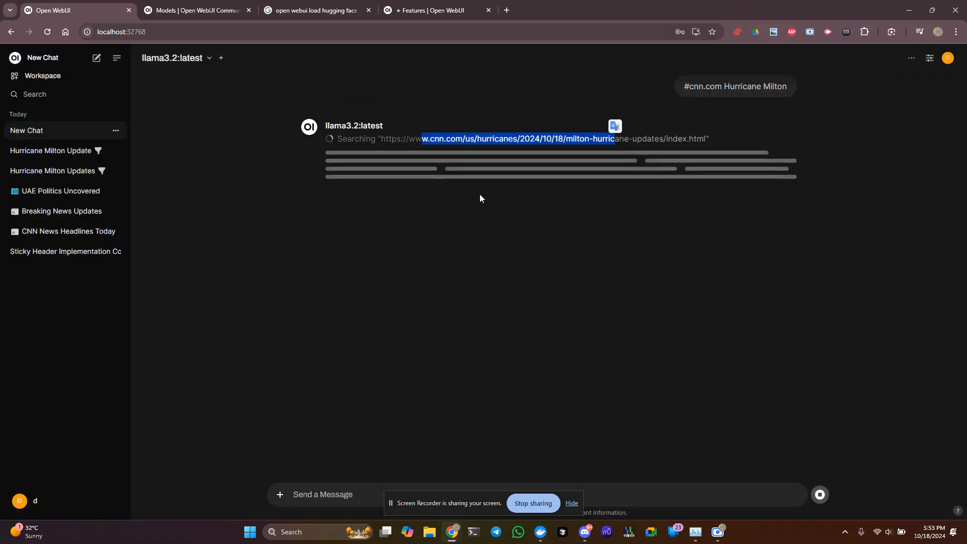
left_click(368, 11)
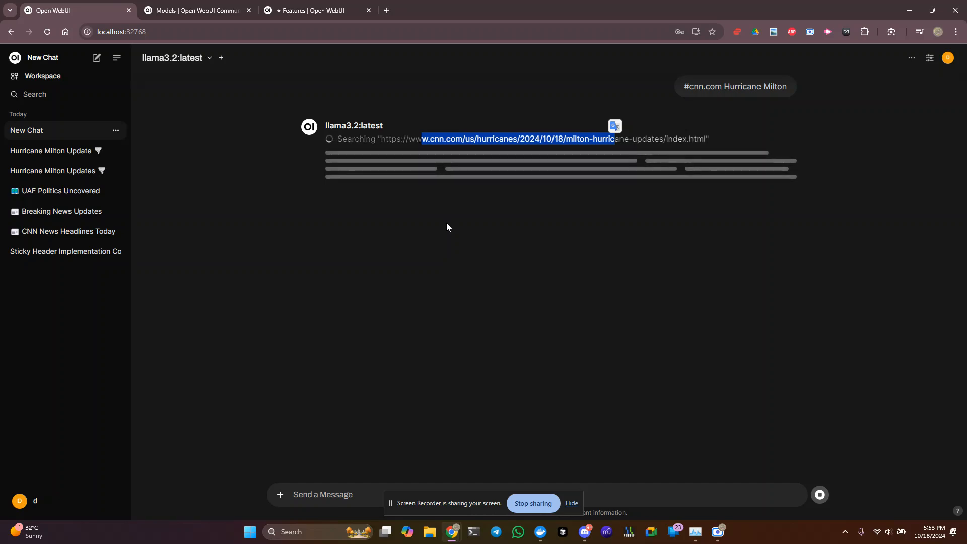
mouse_move(453, 480)
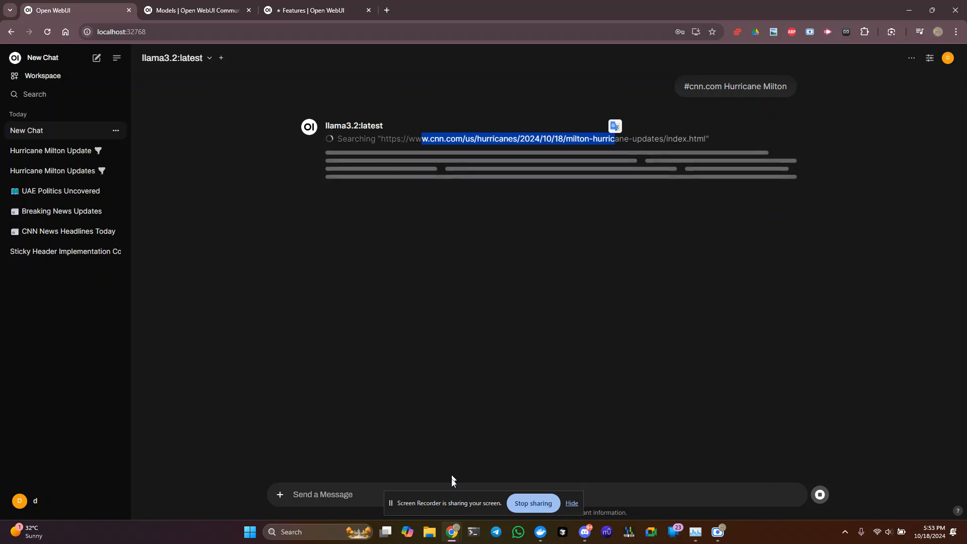
key("alt+tab")
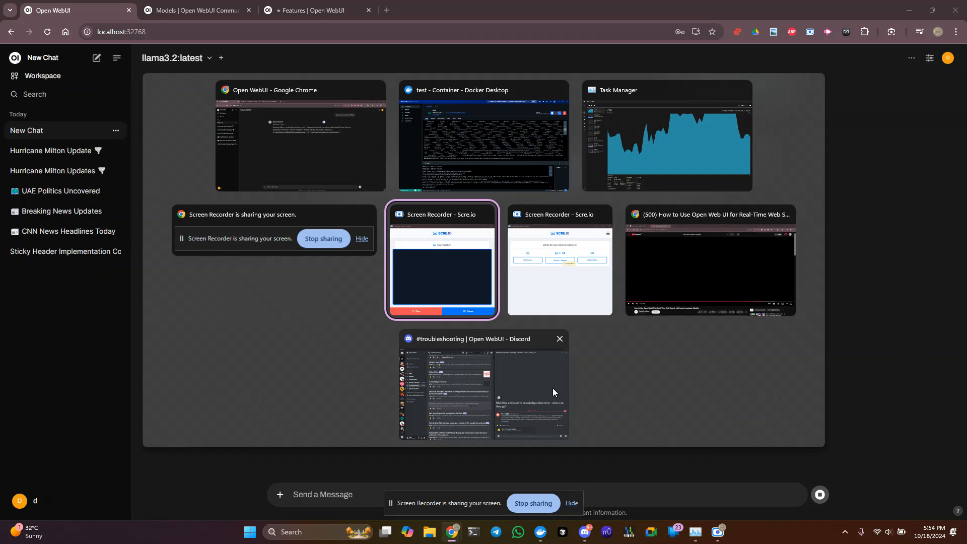
- Watch Task Manager's CPU load fall from 63% to 28%, then bring up the window switcher
left_click(665, 136)
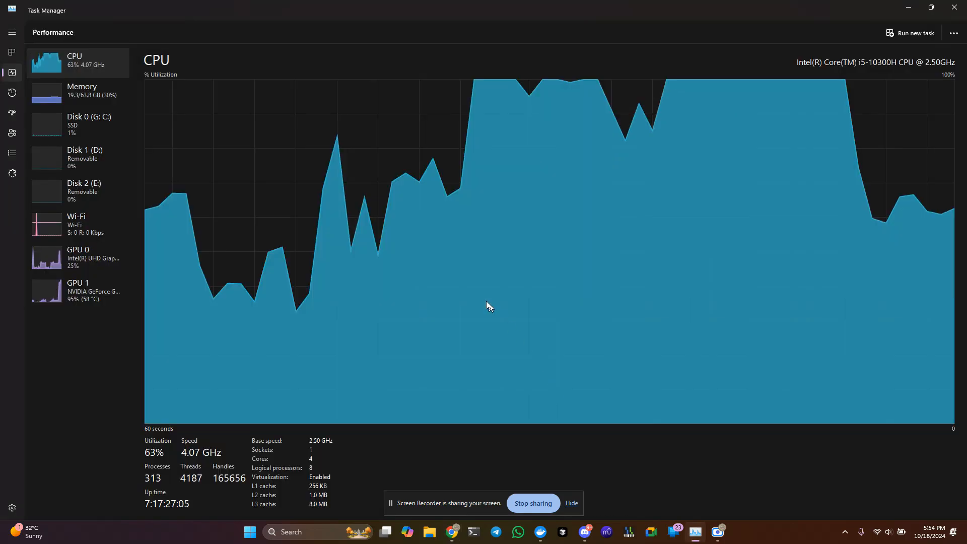
mouse_move(93, 67)
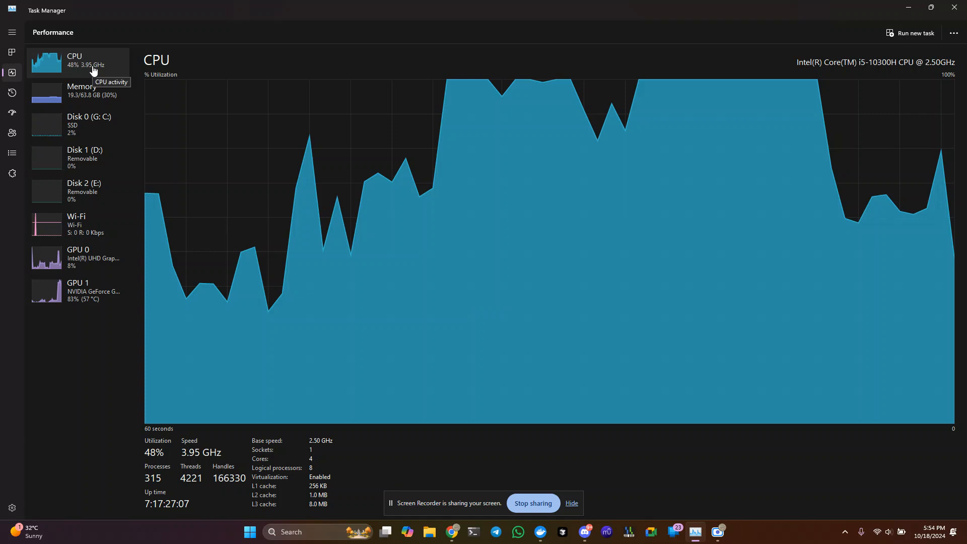
mouse_move(709, 190)
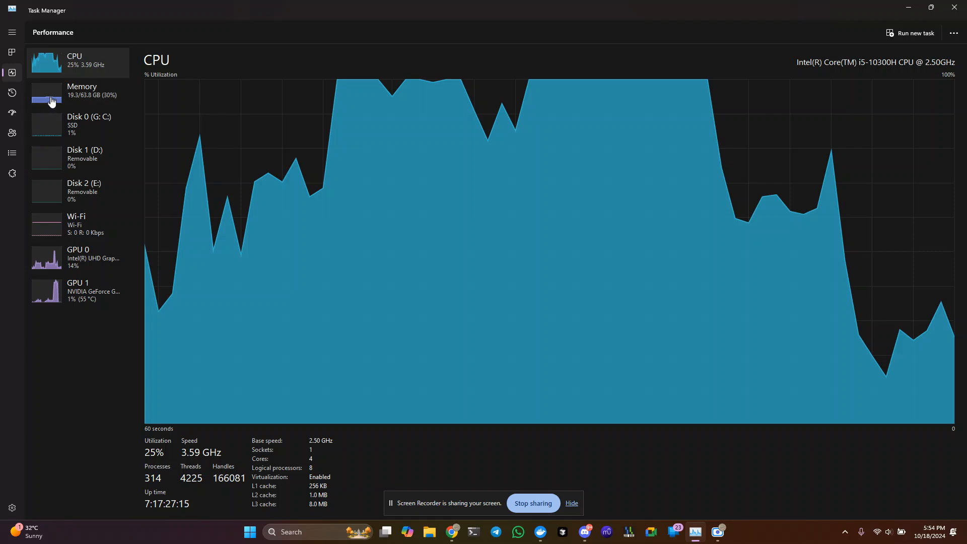
mouse_move(40, 265)
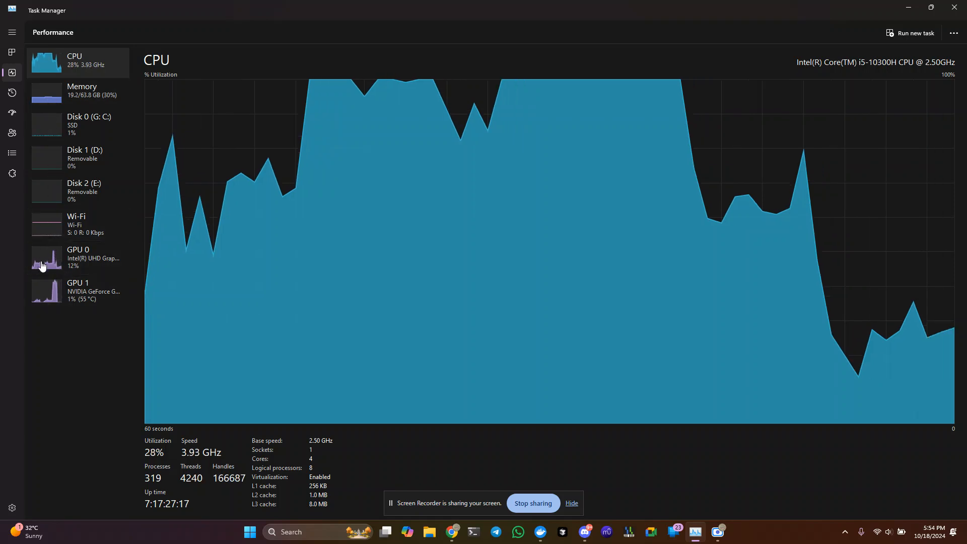
key("alt+tab")
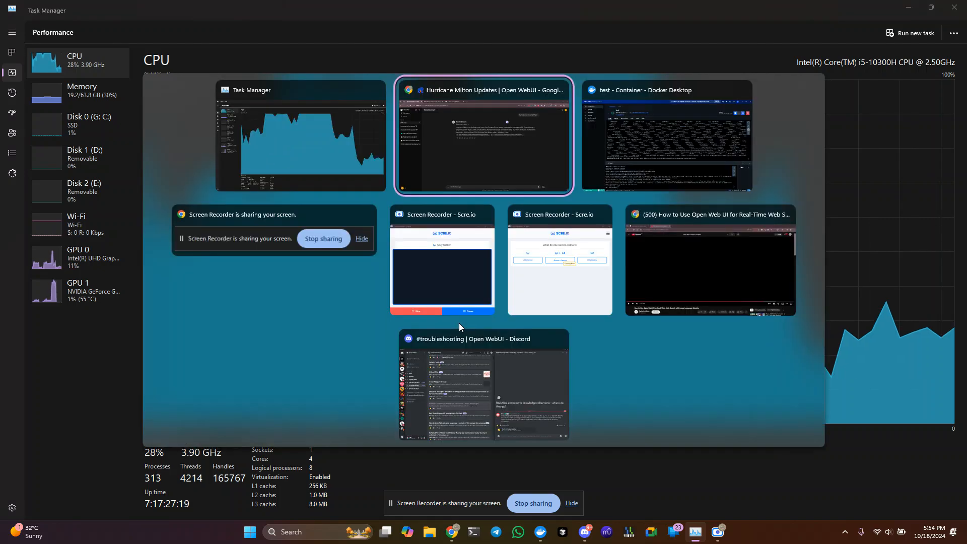
- In the Hurricane Milton Updates chat, select 'to double in size before making landfall' in the reply
left_click(484, 136)
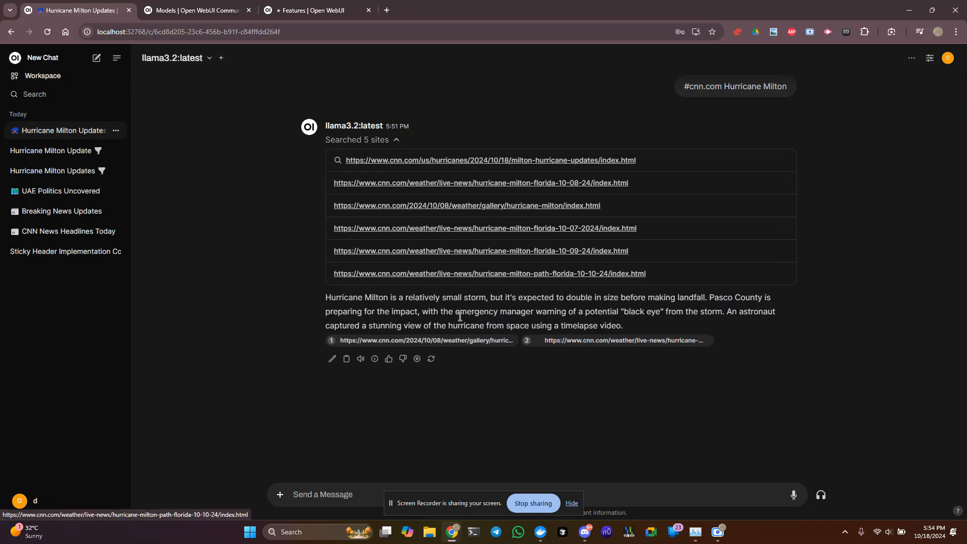
mouse_move(512, 307)
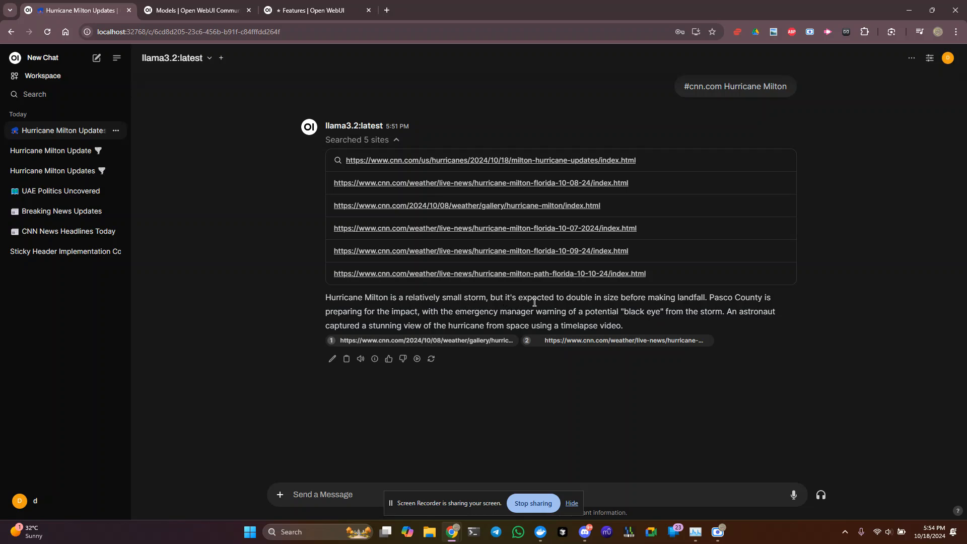
mouse_move(428, 296)
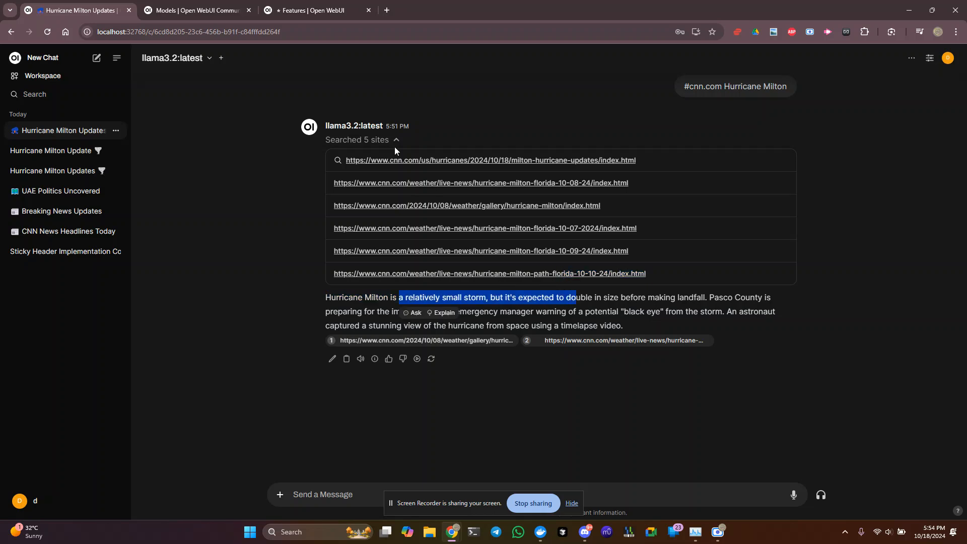
mouse_move(564, 173)
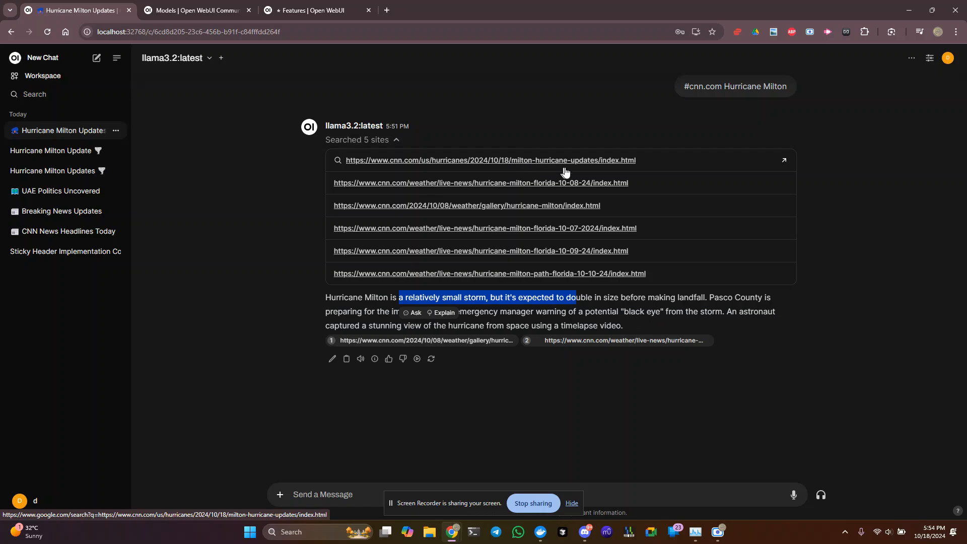
mouse_move(505, 166)
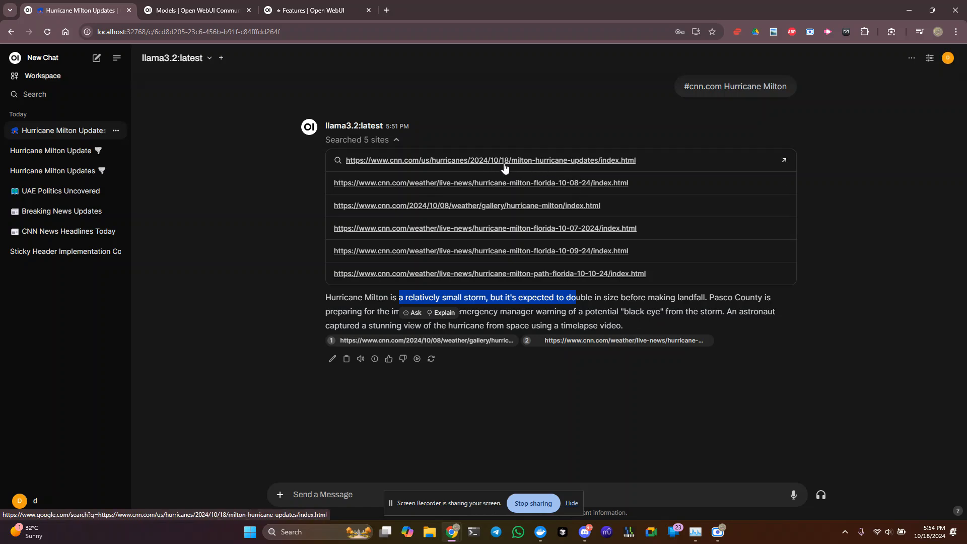
mouse_move(508, 228)
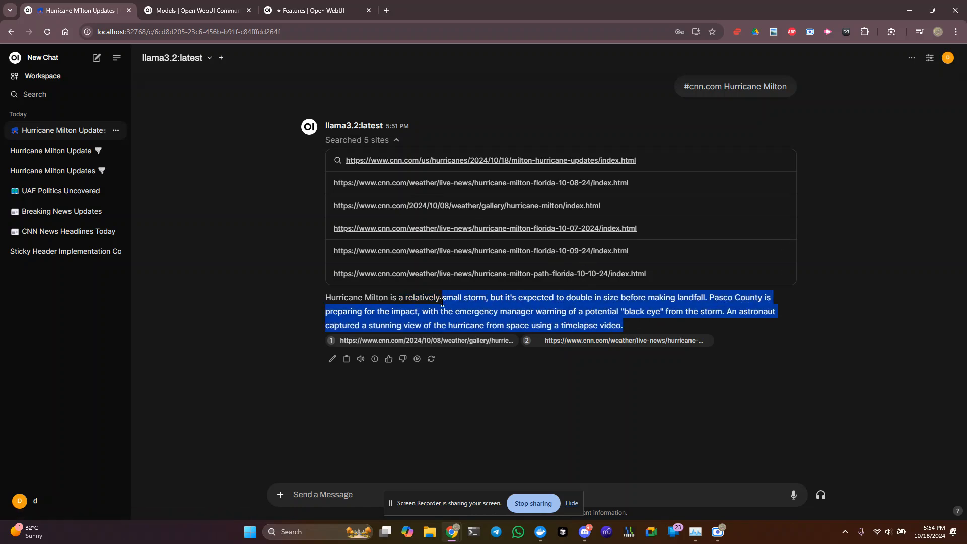
left_click(557, 299)
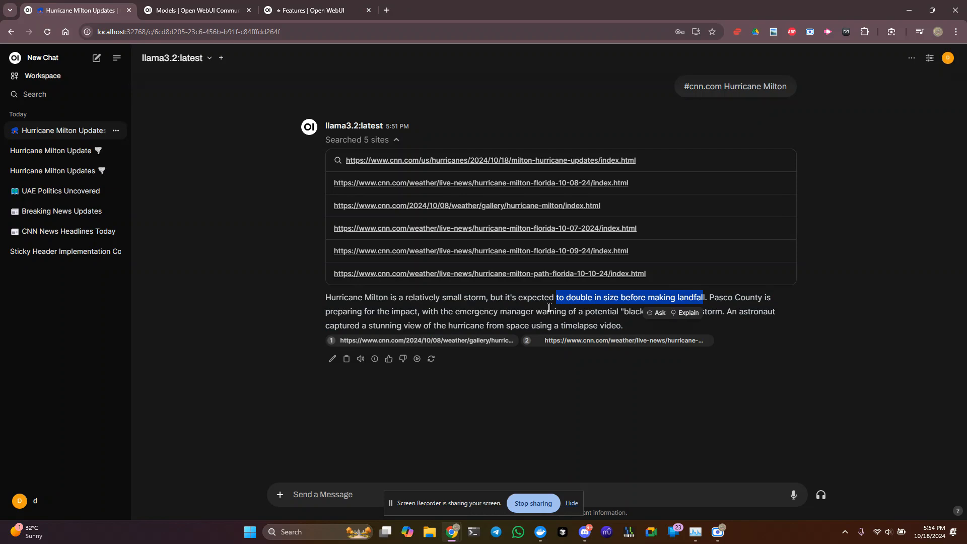
mouse_move(653, 317)
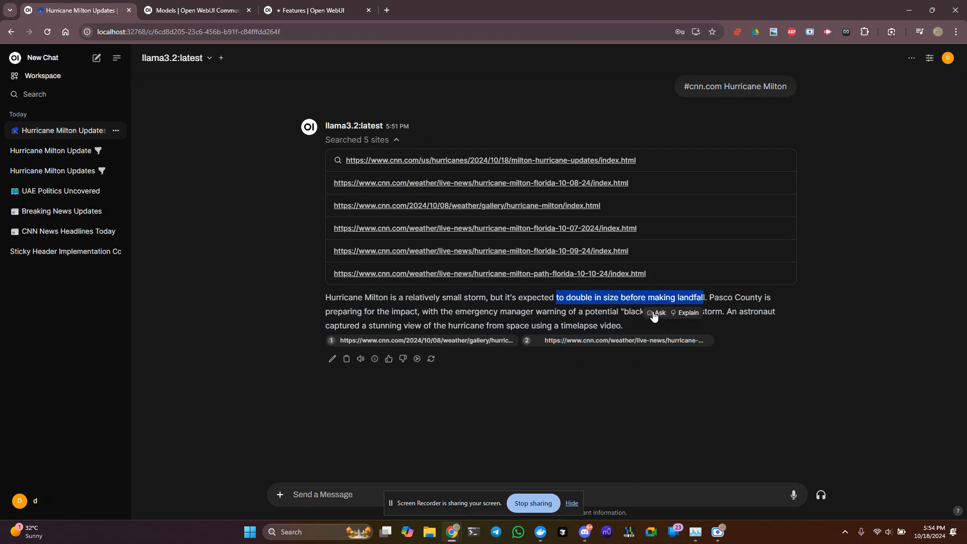
mouse_move(417, 484)
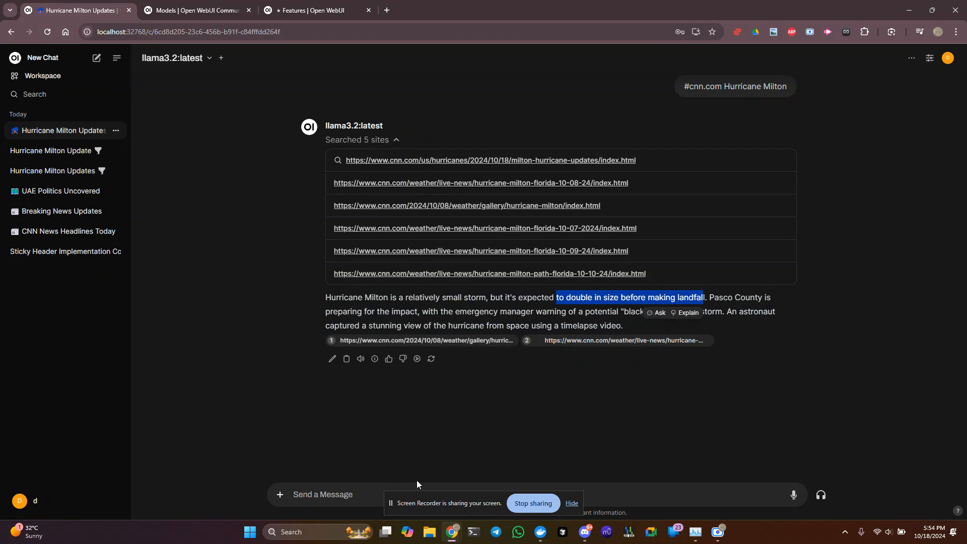
left_click(414, 429)
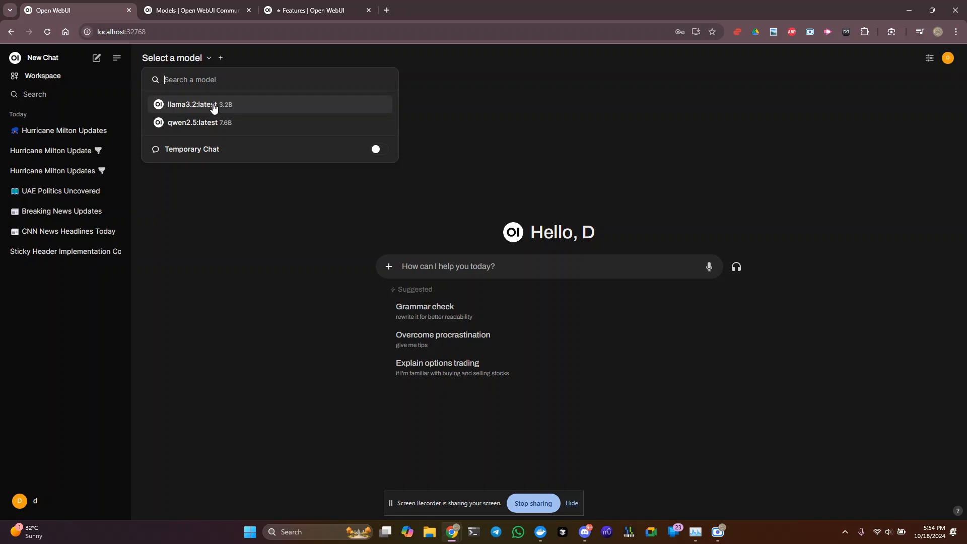
- Pick llama3.2:latest for the new chat and save it as the default model
left_click(200, 105)
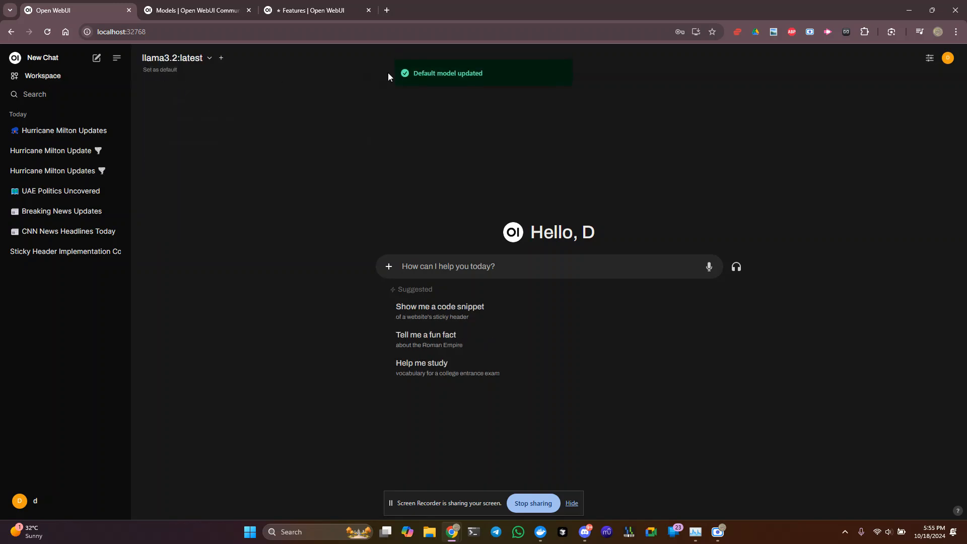
mouse_move(452, 489)
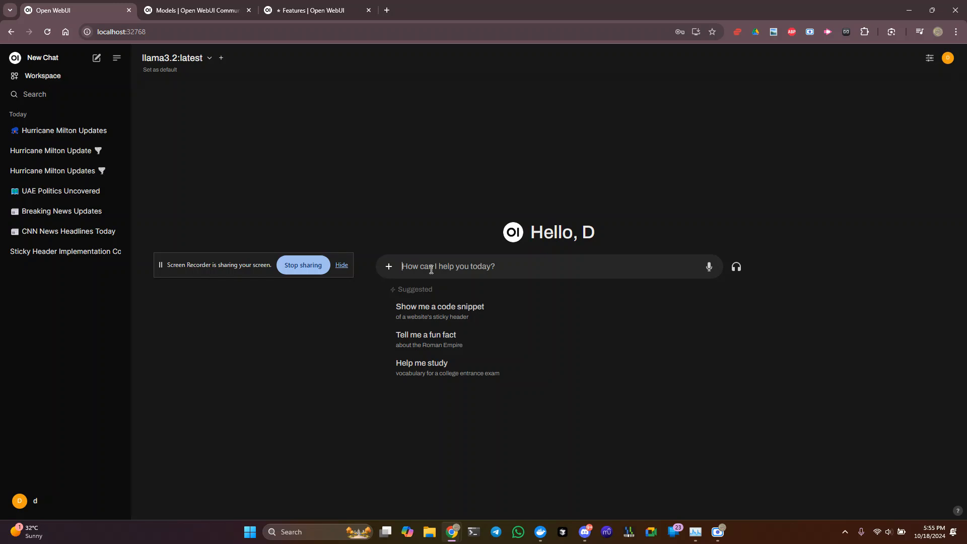
- Send llama3.2 'Tell me the latest news about the NEOM project in Saudi Arabia'
type("Tell me")
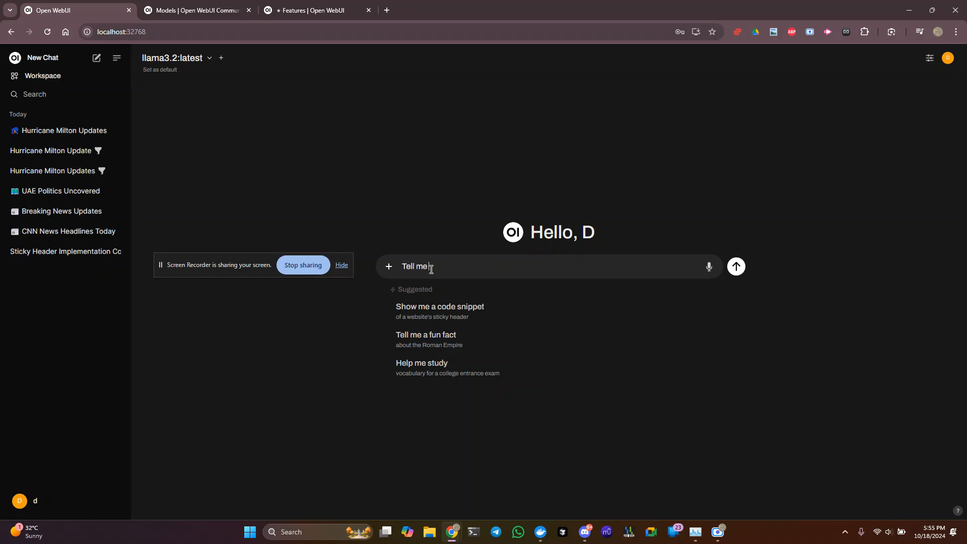
type("about the NE")
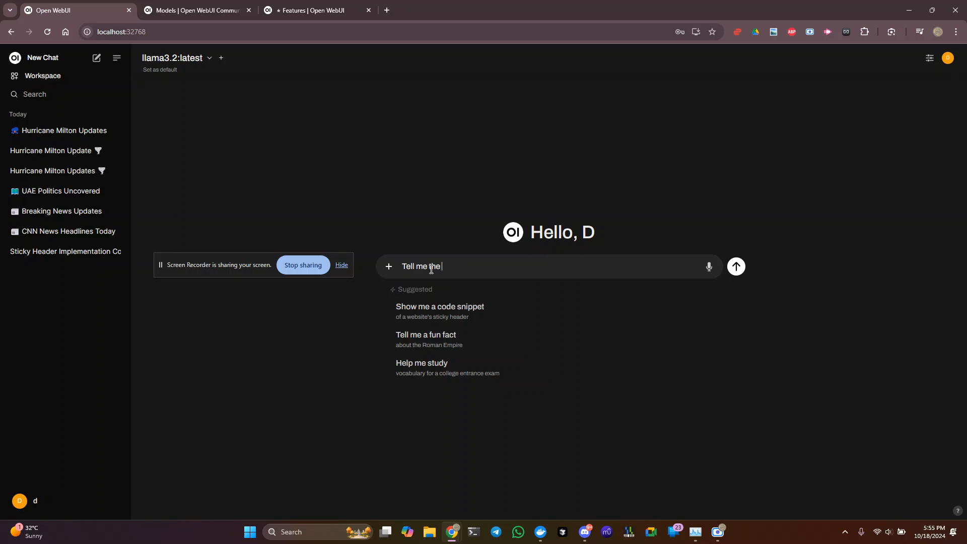
type("latest news a")
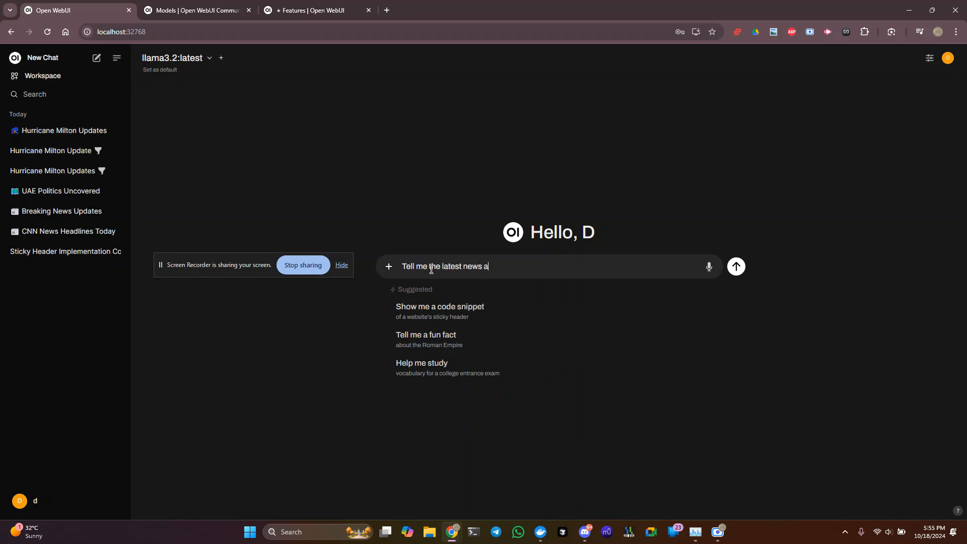
type("bout the NEOM")
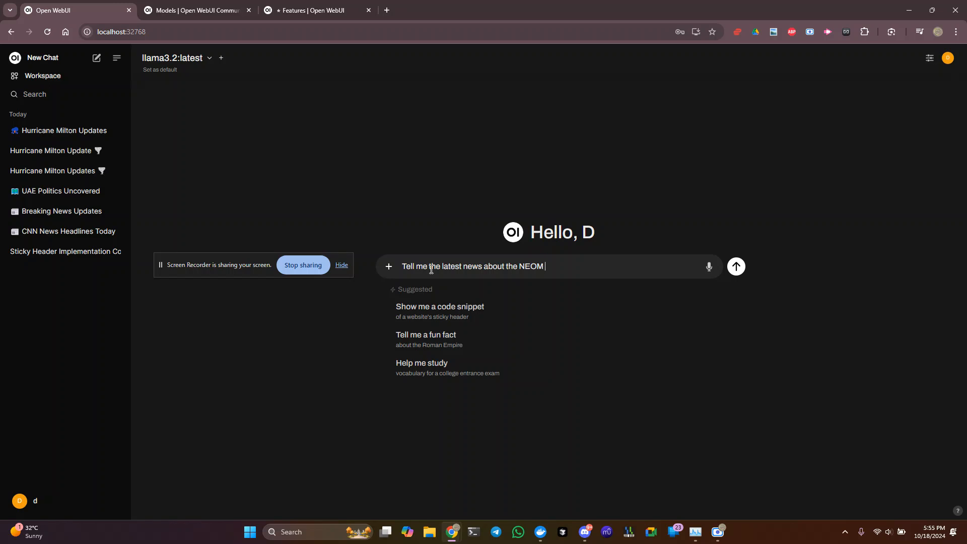
type("project in Sau")
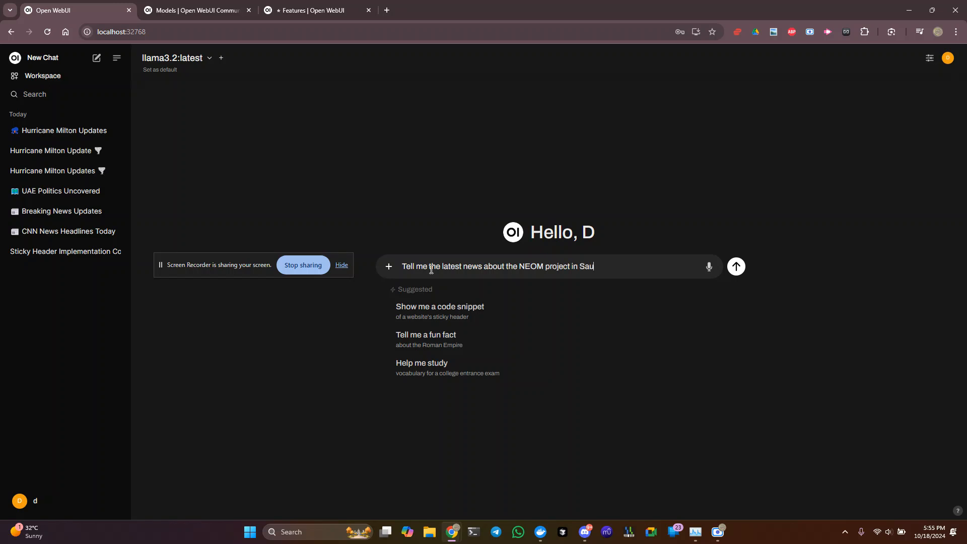
type("di Arabi")
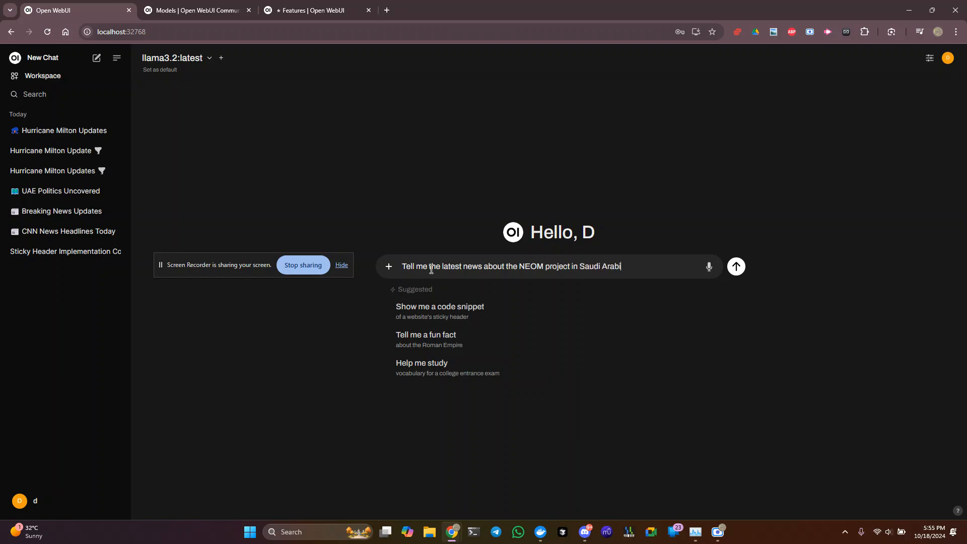
type("a")
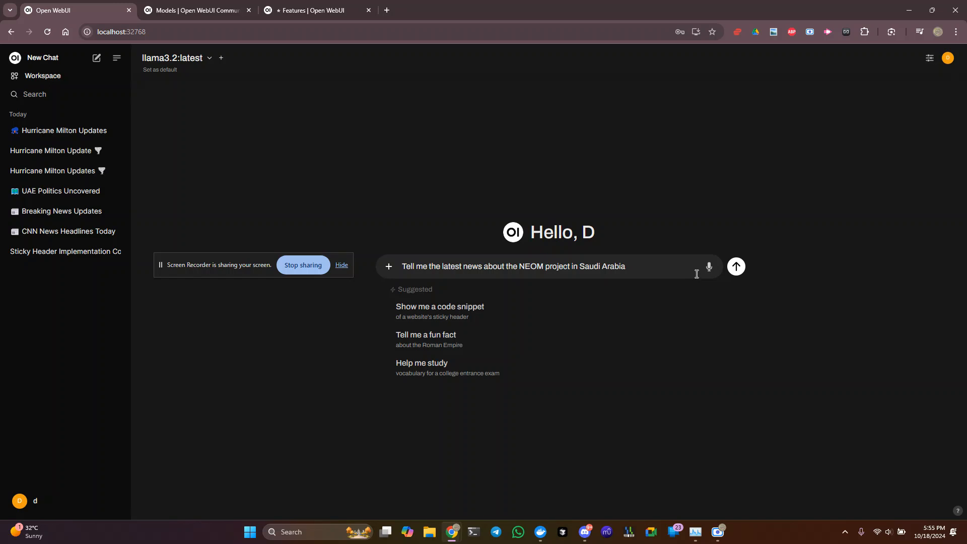
left_click(736, 266)
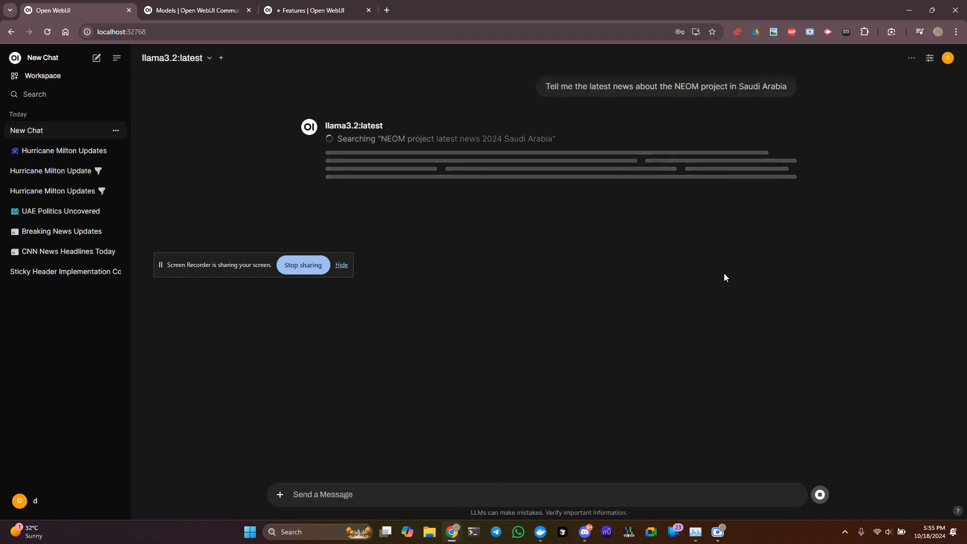
- Check CPU load dipping from 54% to about 21–35%, then return to the Open WebUI window
left_click(694, 532)
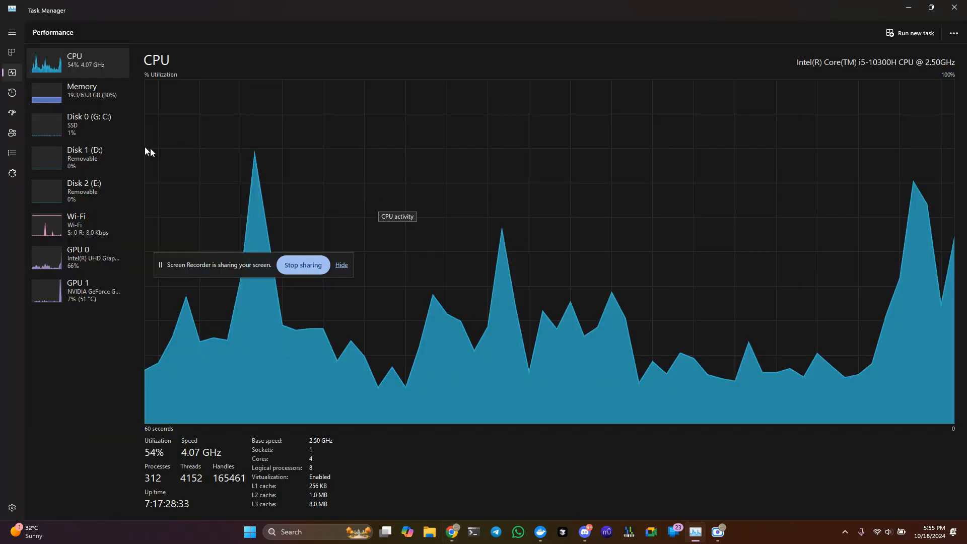
mouse_move(86, 65)
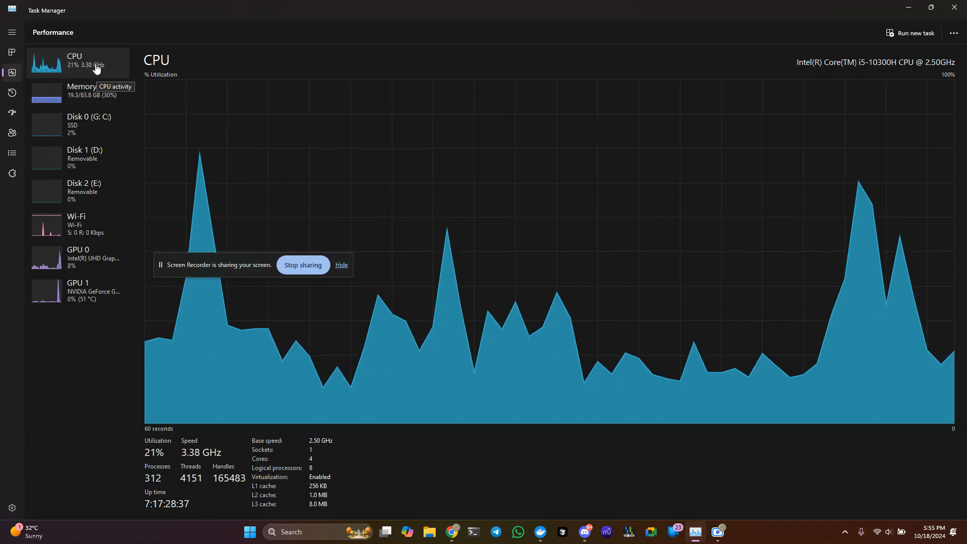
mouse_move(64, 225)
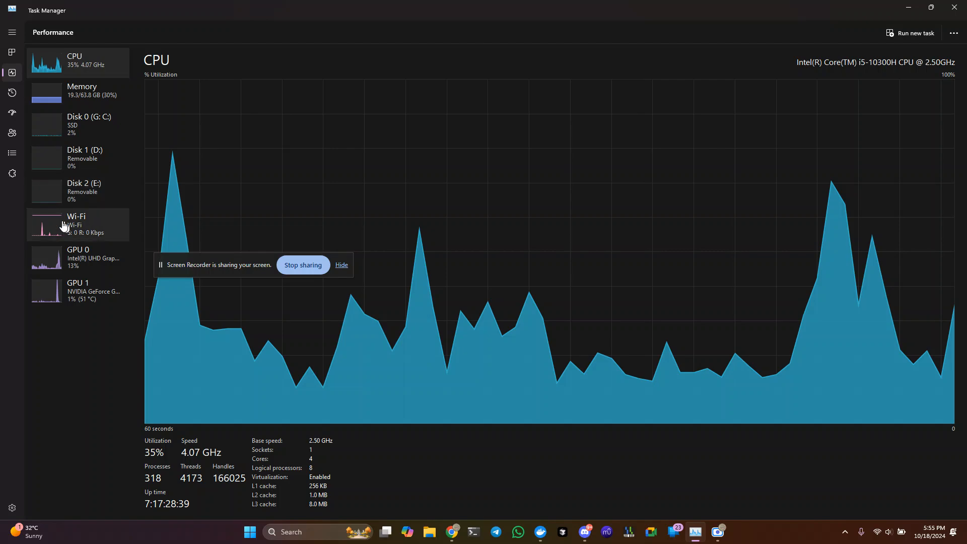
key("alt+tab")
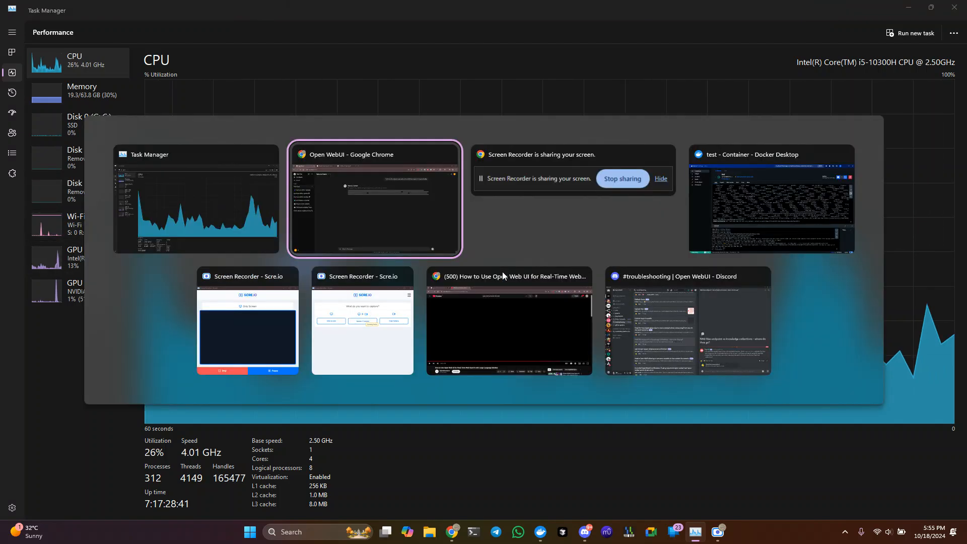
left_click(374, 198)
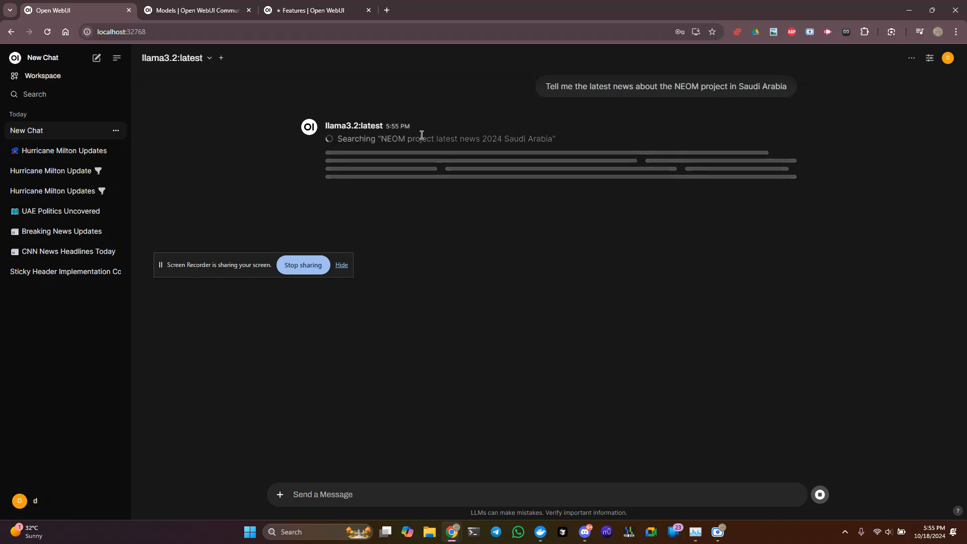
mouse_move(566, 212)
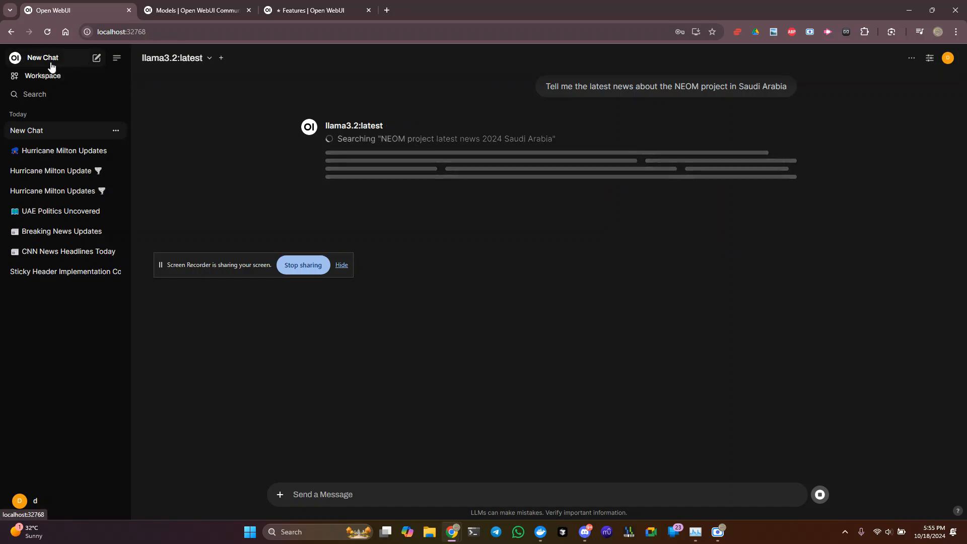
- In a new chat, send 'Go to the web and get the latest news about the NEOM project in Saudi Arabia'
left_click(97, 57)
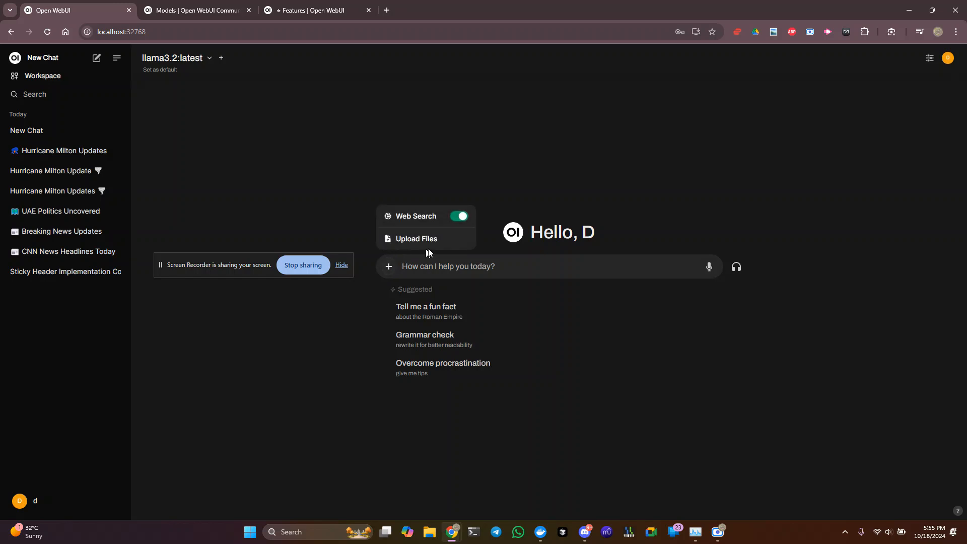
mouse_move(459, 217)
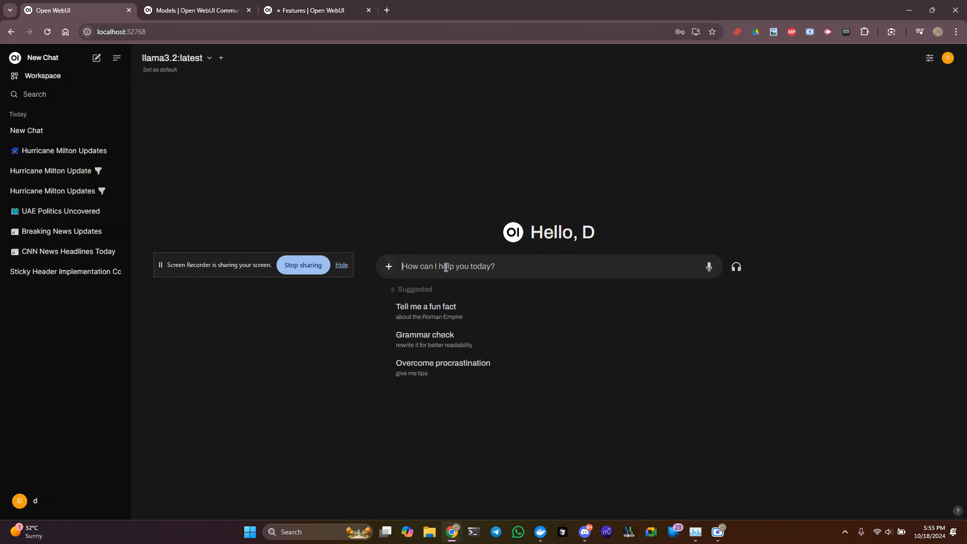
type("Go tot h")
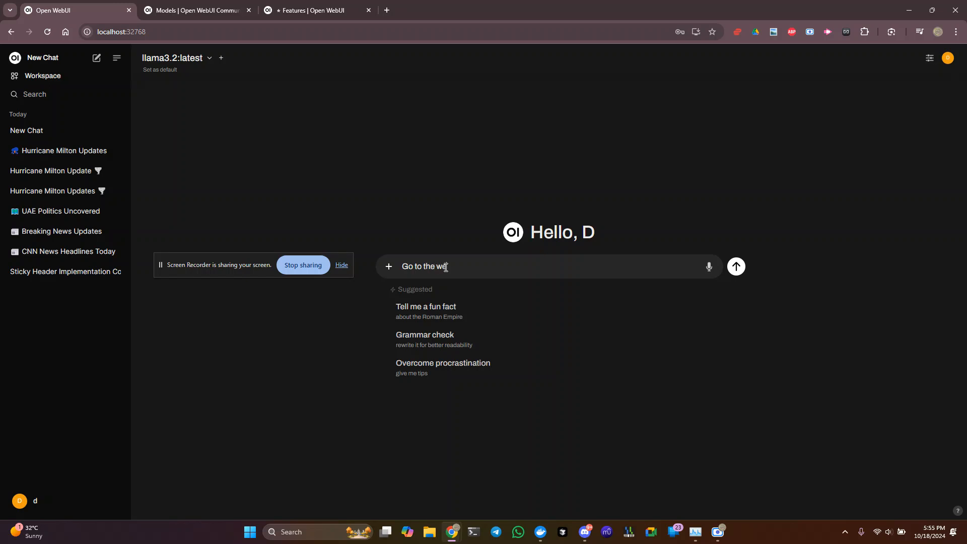
type("and get the lat")
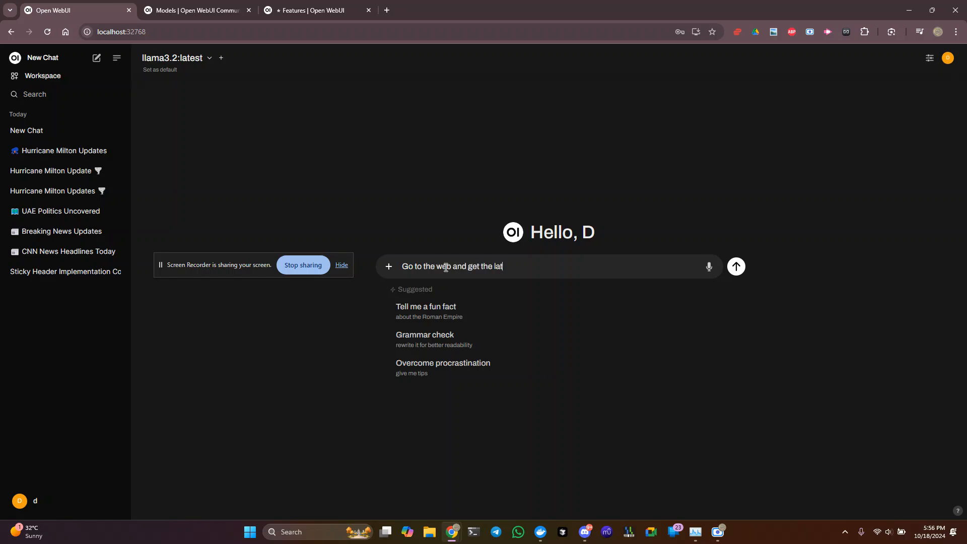
type("est news about the NEOM project in")
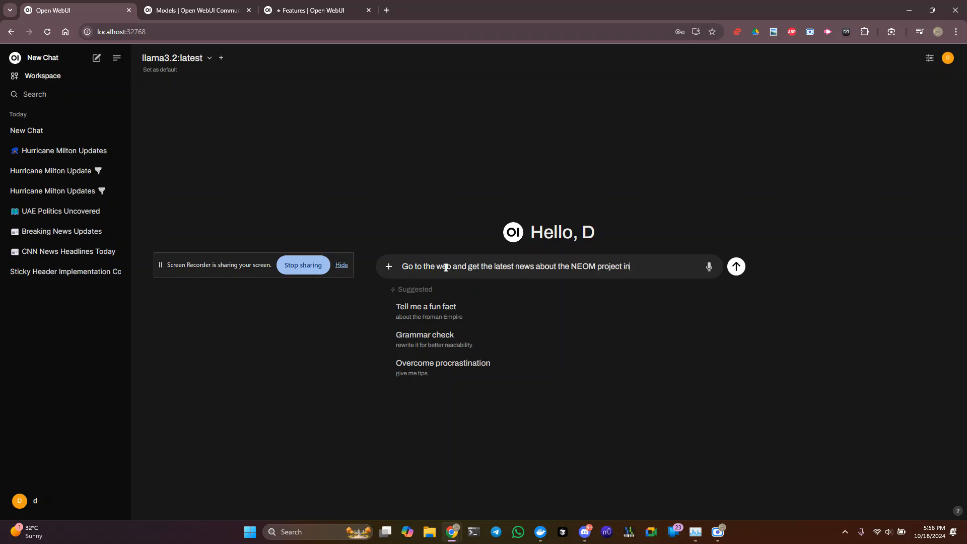
type("Saul")
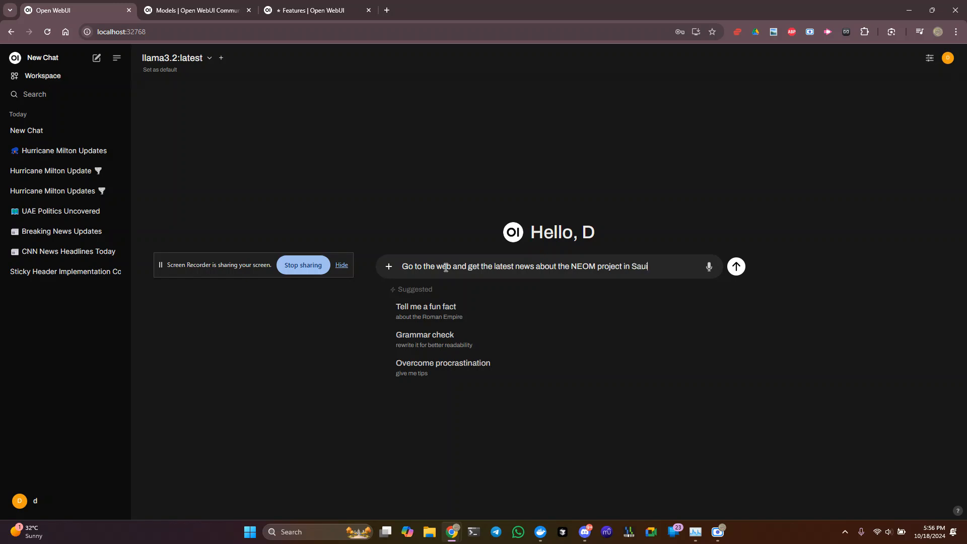
type("di a")
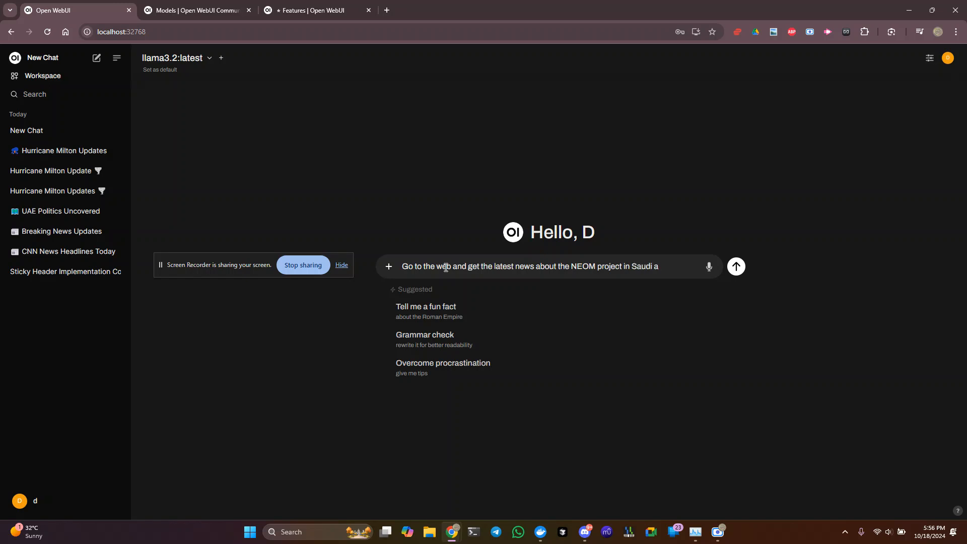
type("rabia")
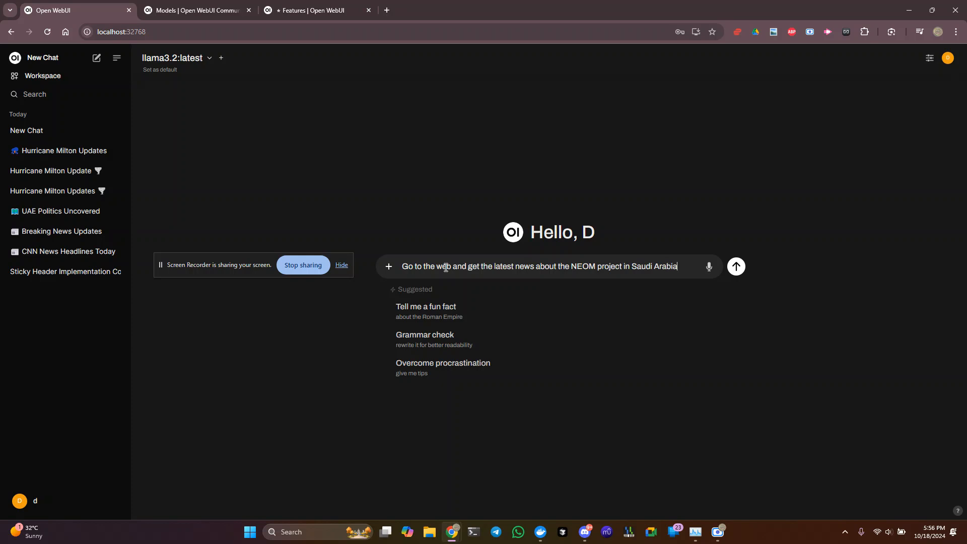
left_click(735, 266)
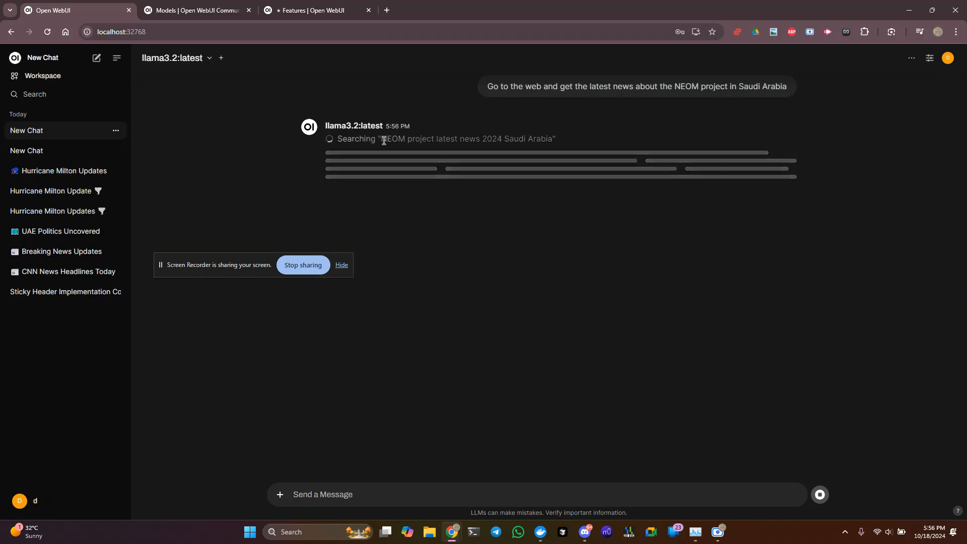
mouse_move(391, 217)
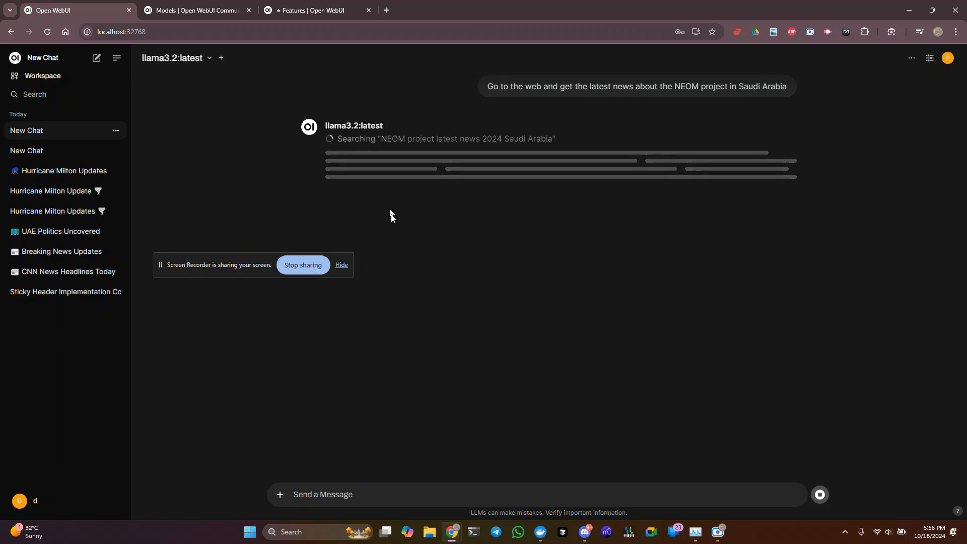
mouse_move(426, 269)
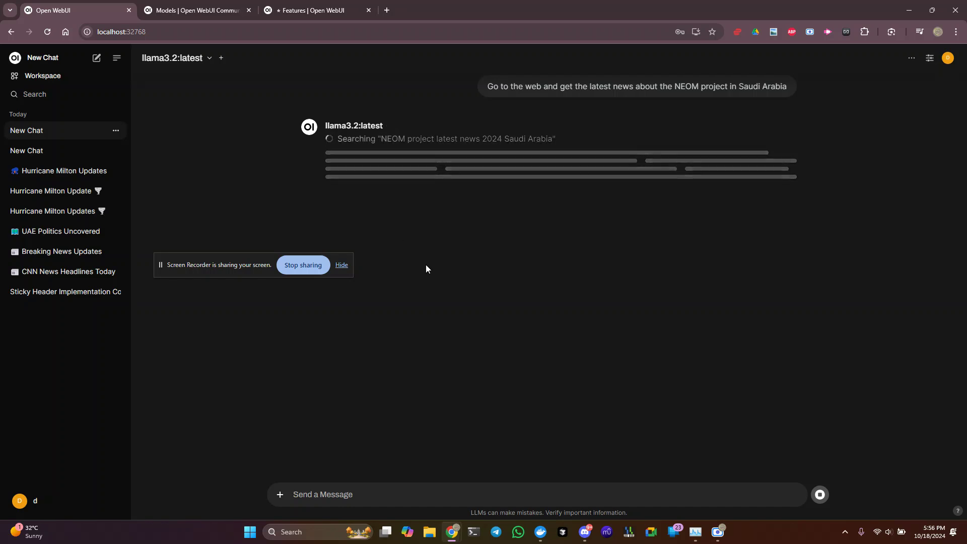
- While llama3.2 searches for NEOM news, switch to another window via Alt+Tab
key("alt+tab")
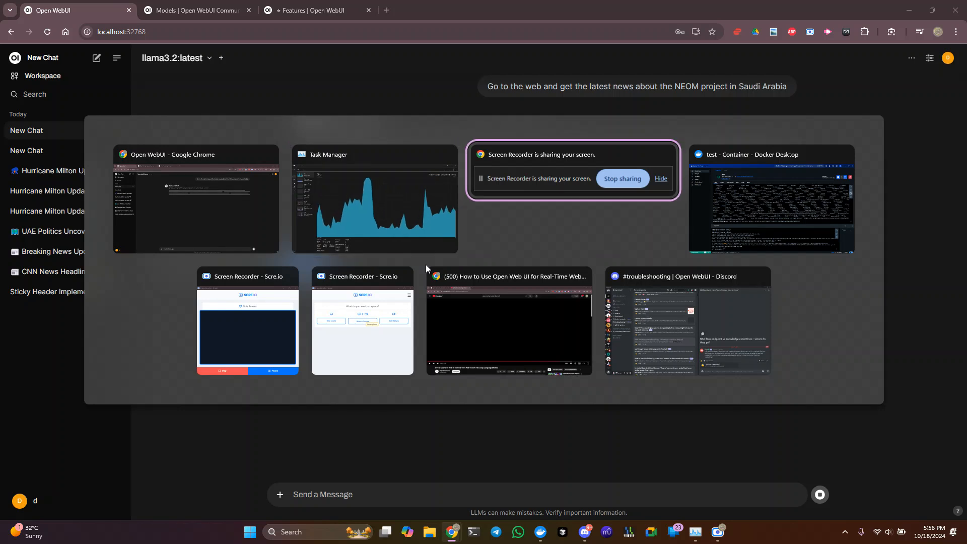
left_click(247, 321)
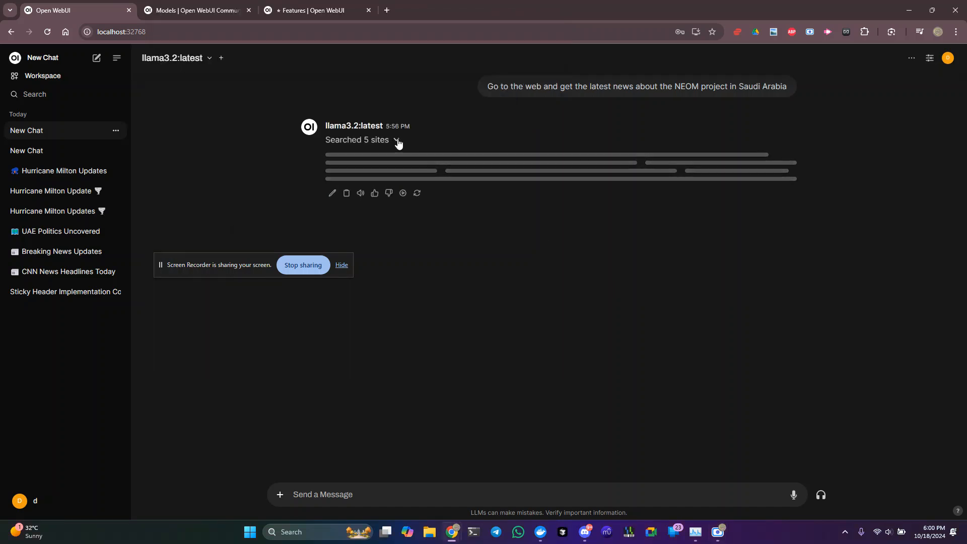
mouse_move(443, 153)
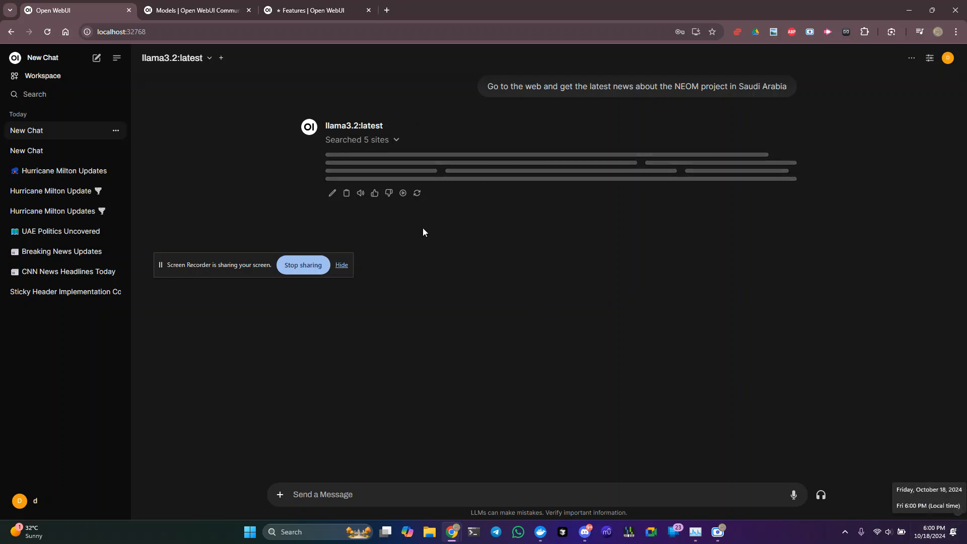
- Expand 'Searched 5 sites', regenerate the NEOM reply, and view response 2/2
left_click(396, 139)
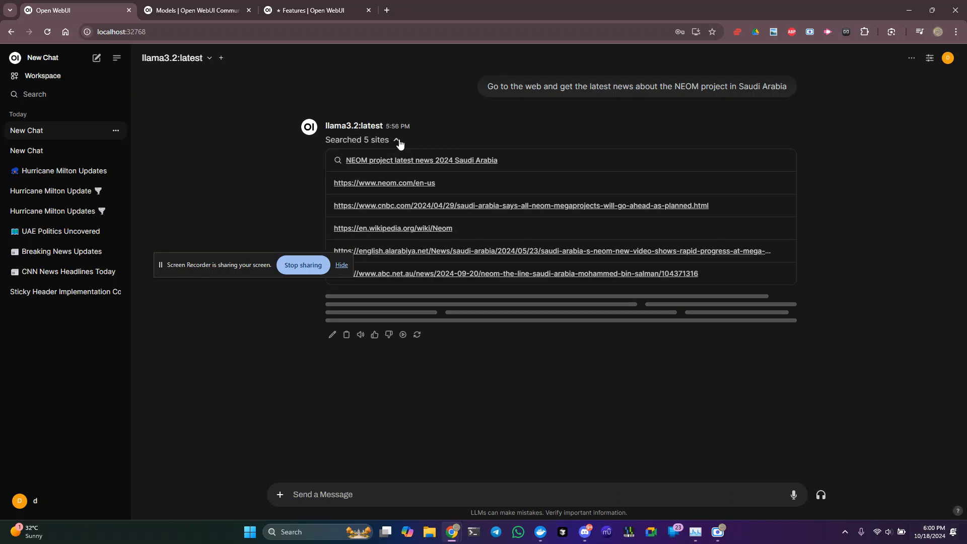
mouse_move(417, 335)
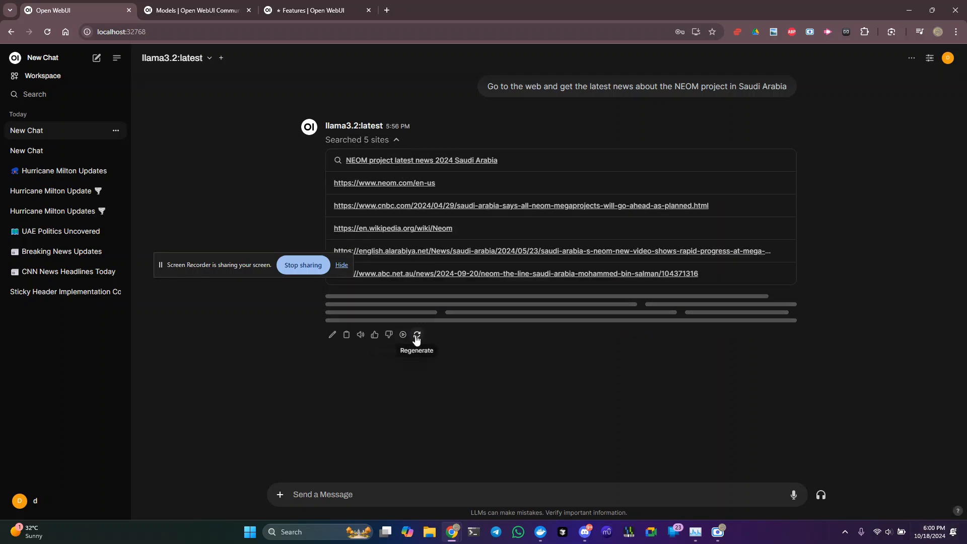
left_click(417, 335)
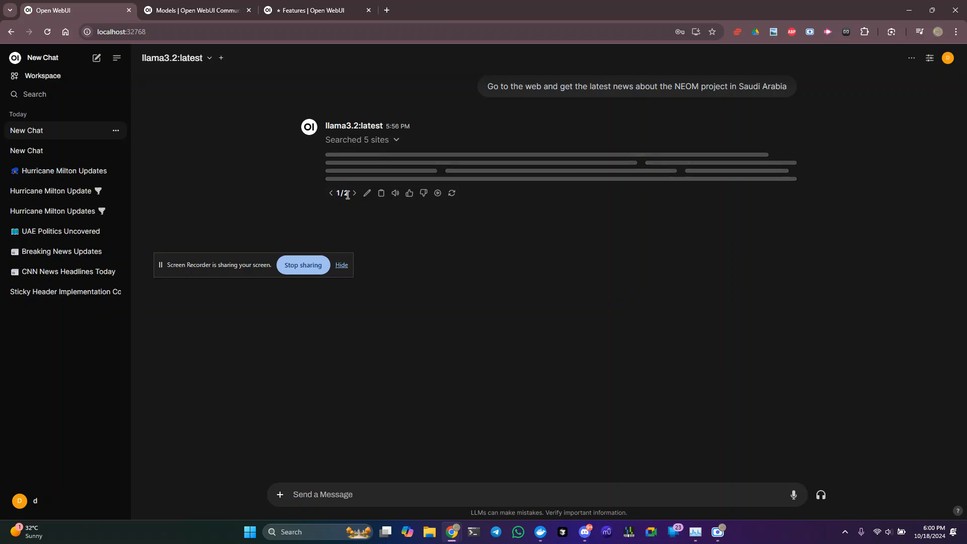
left_click(354, 193)
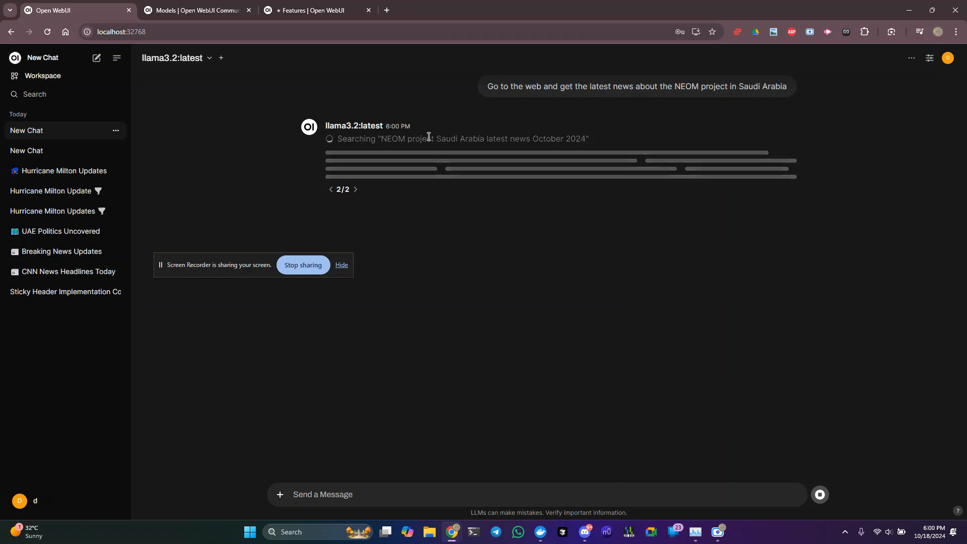
- Glance at Task Manager, then return to Open WebUI and open the account menu
key("alt+tab")
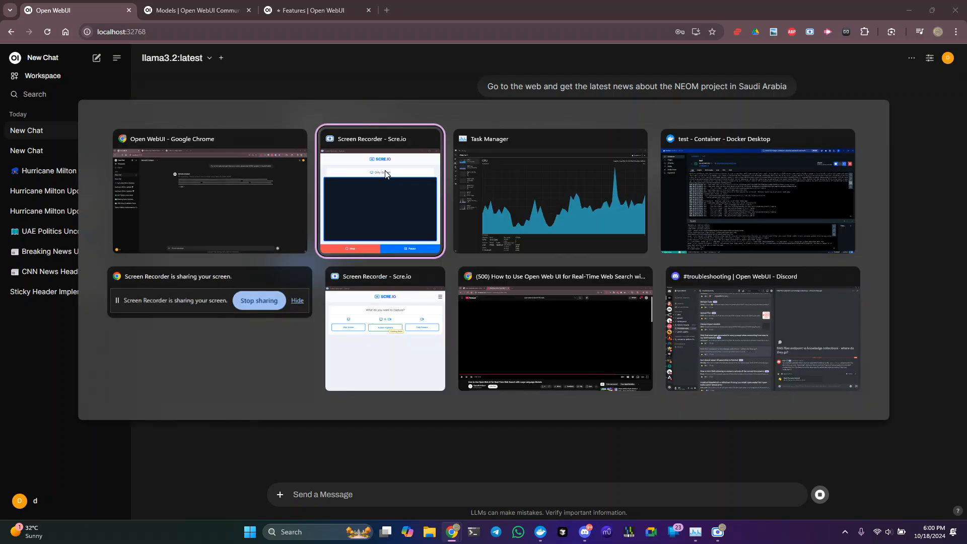
left_click(550, 192)
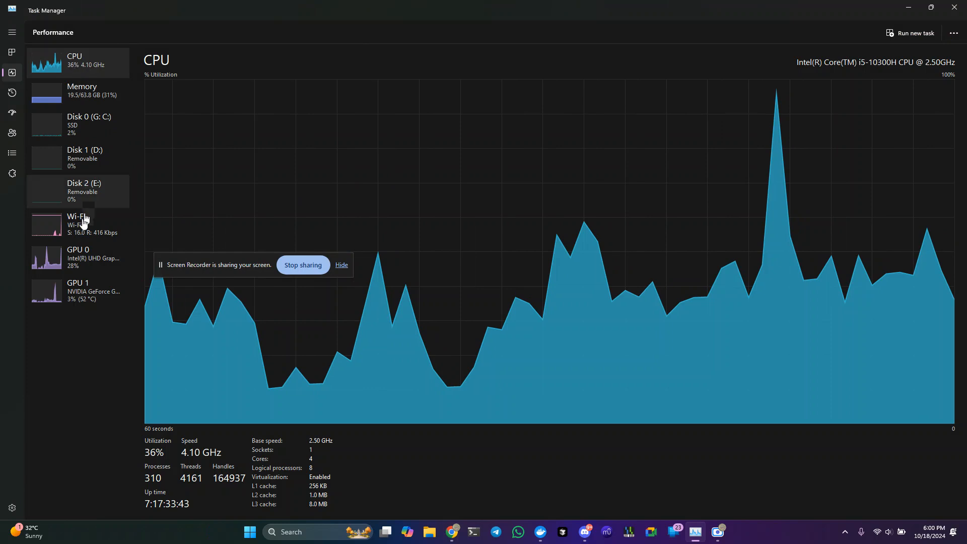
left_click(452, 531)
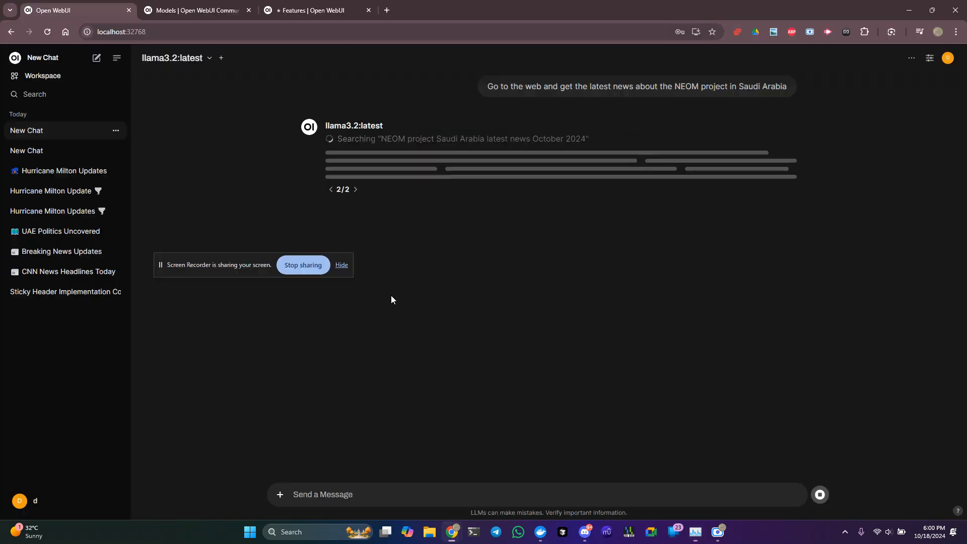
left_click(948, 58)
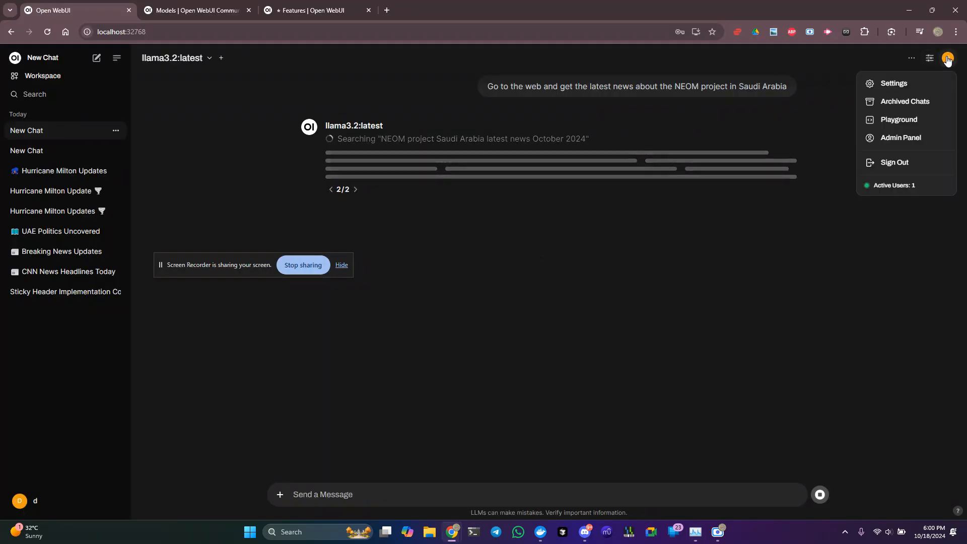
- Check the admin Web Search settings (Jina, 5 results), then return to the NEOM chat
left_click(901, 137)
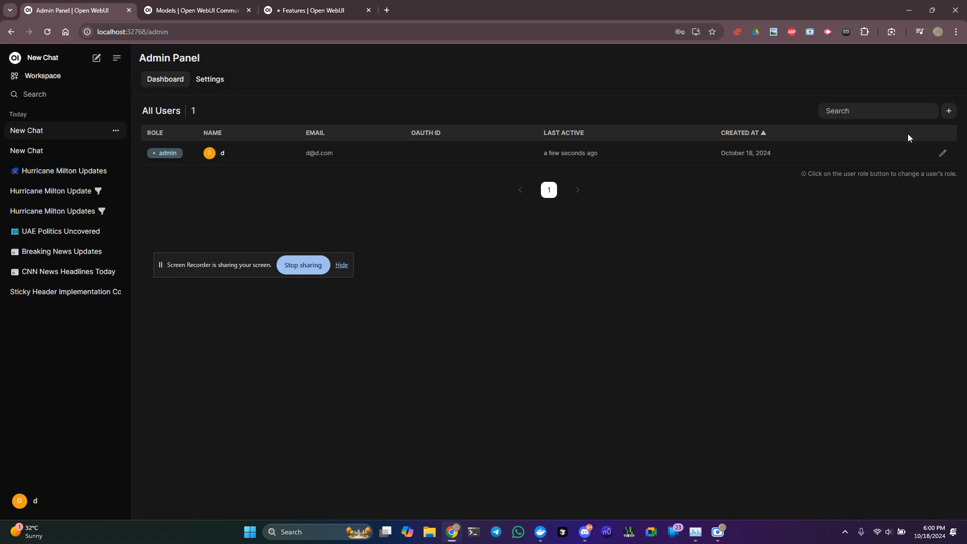
mouse_move(210, 79)
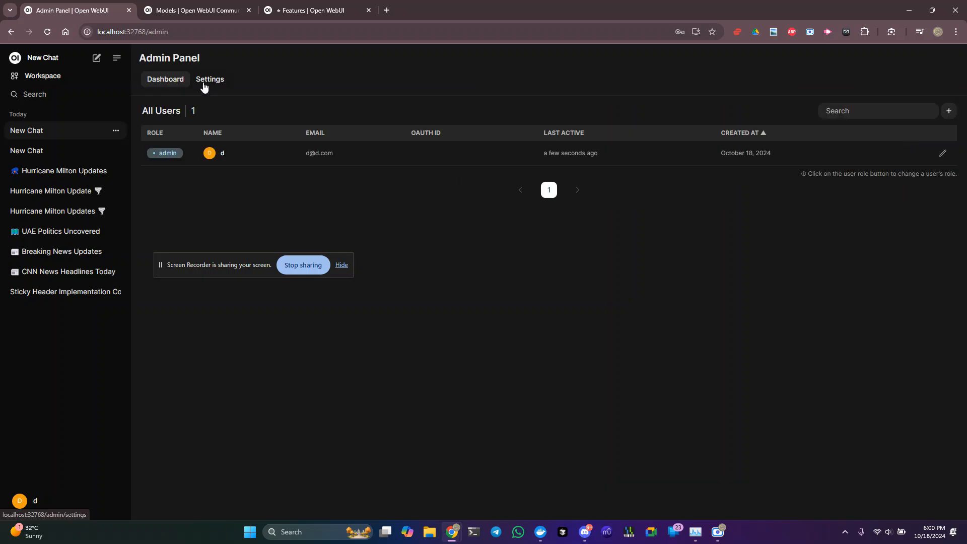
left_click(210, 79)
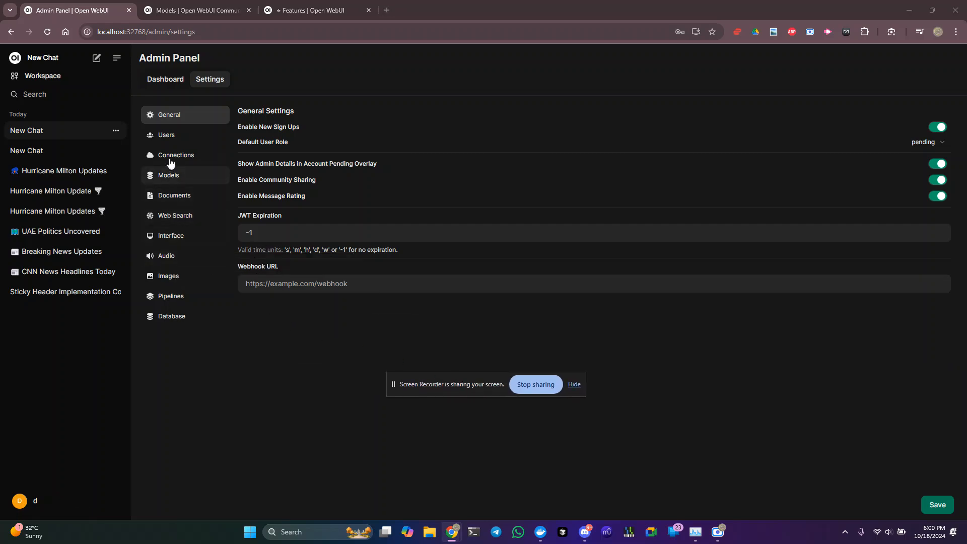
left_click(175, 215)
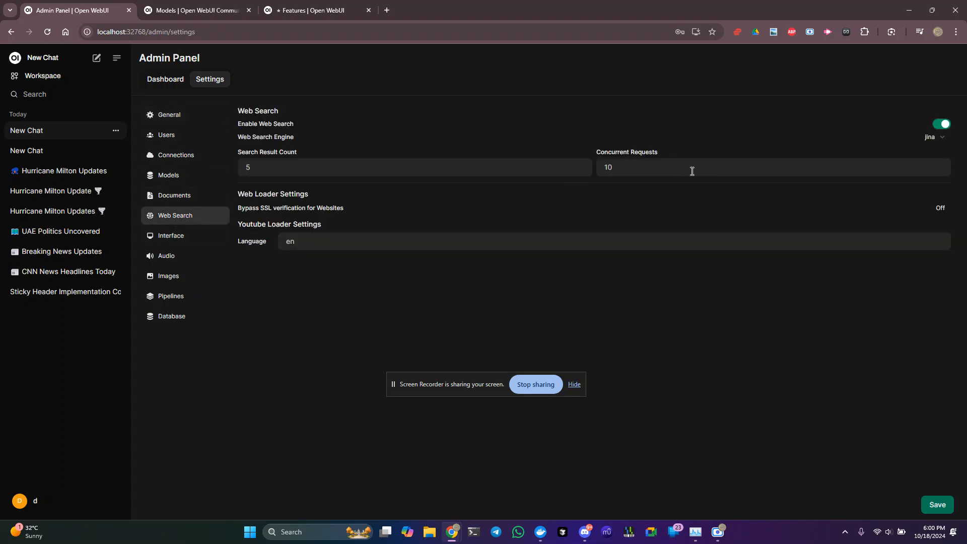
mouse_move(941, 147)
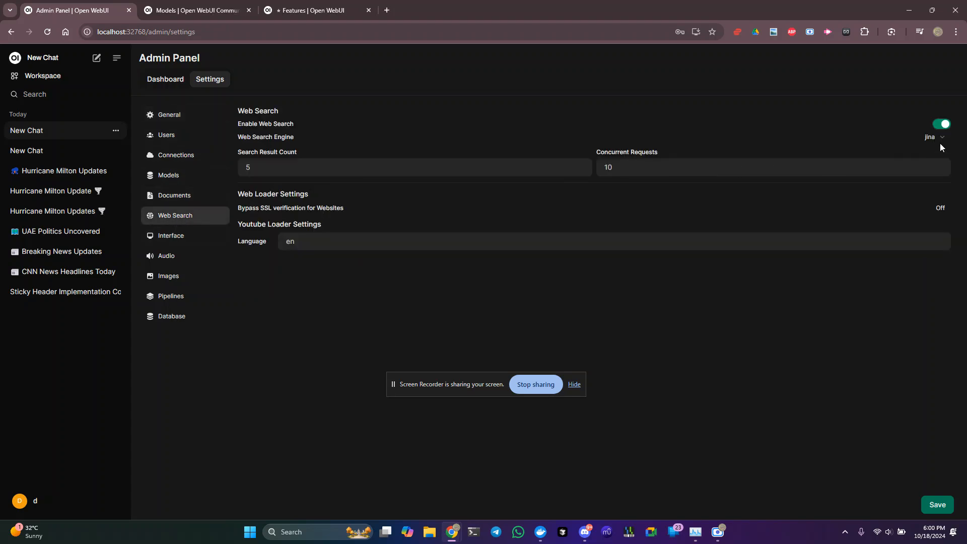
key("alt+tab")
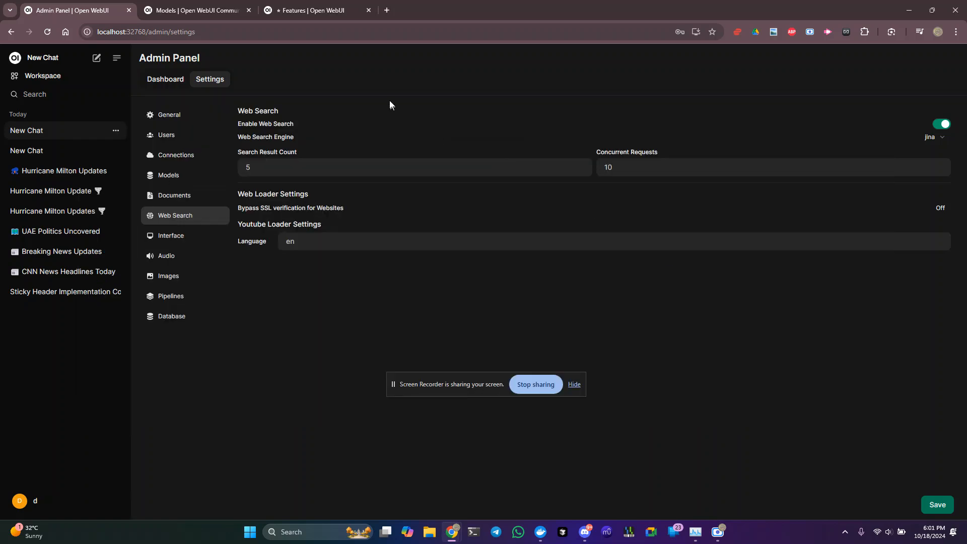
left_click(42, 57)
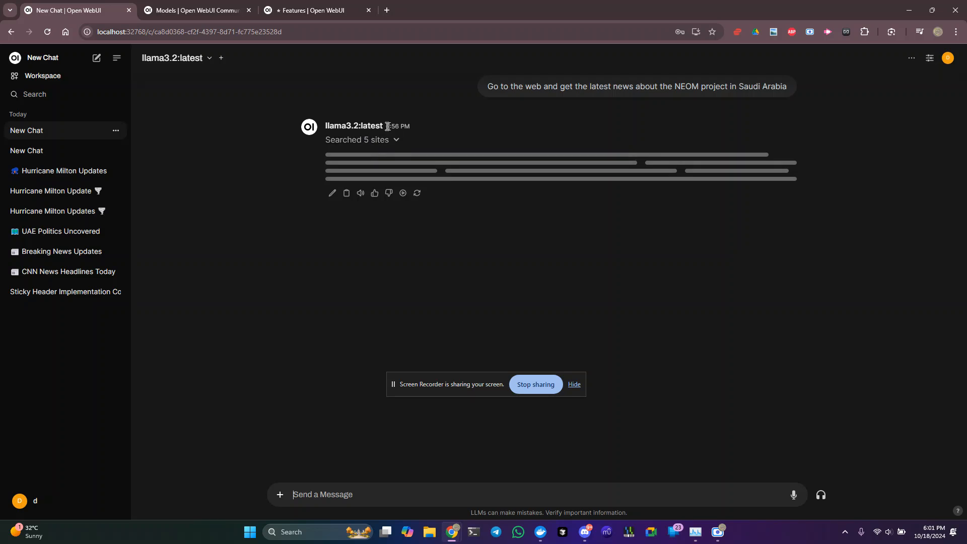
mouse_move(545, 211)
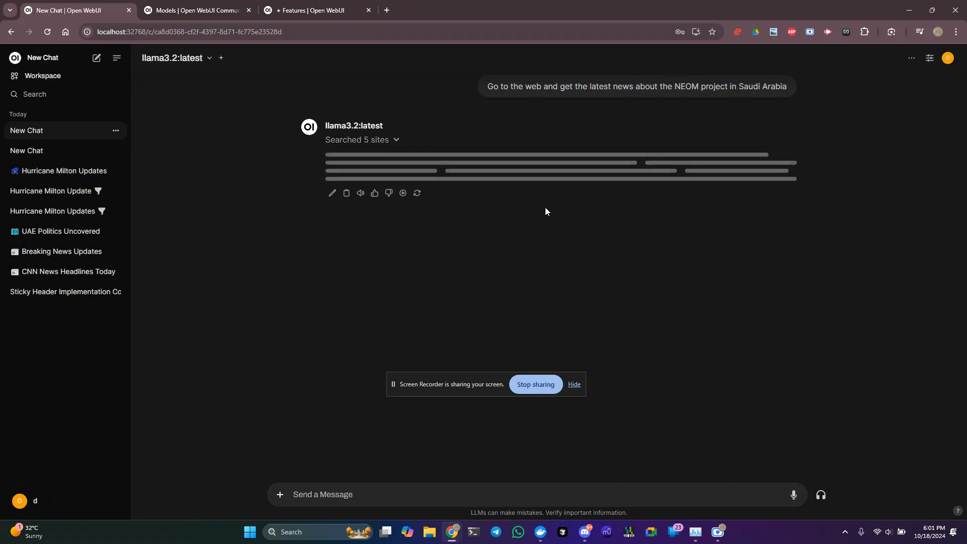
mouse_move(435, 401)
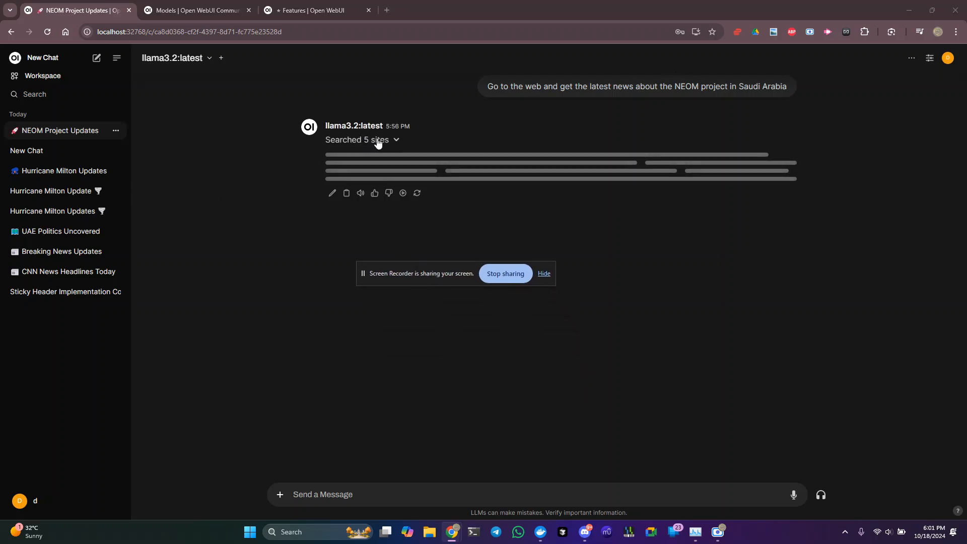
left_click(395, 140)
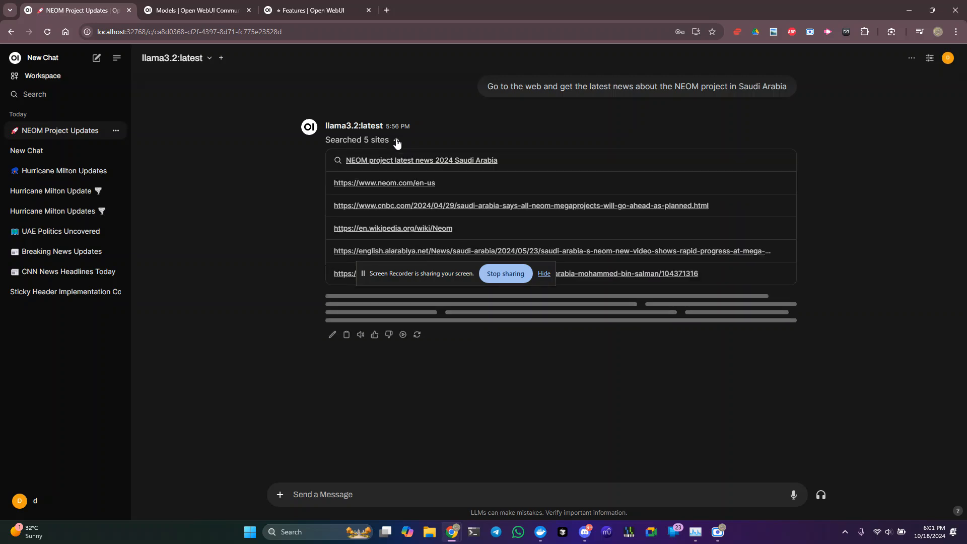
left_click(396, 141)
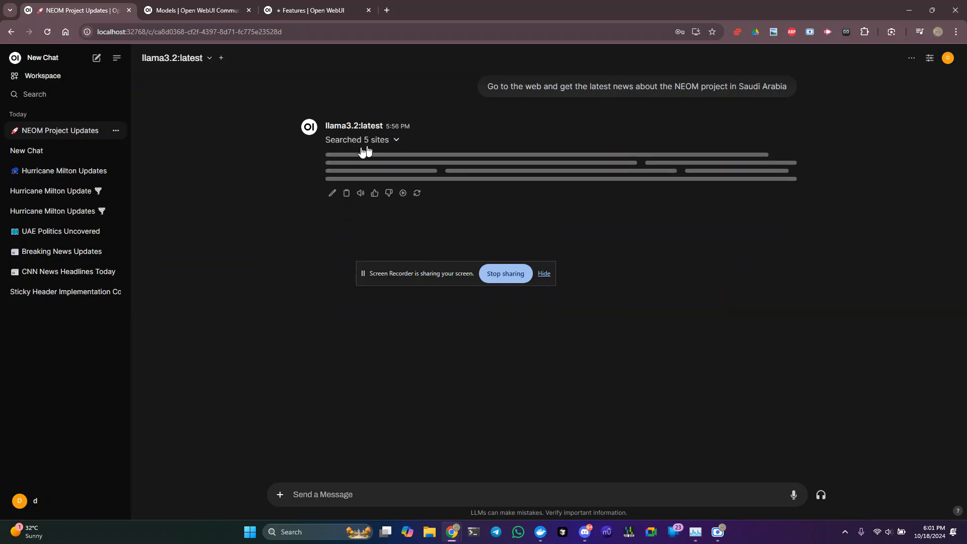
mouse_move(614, 343)
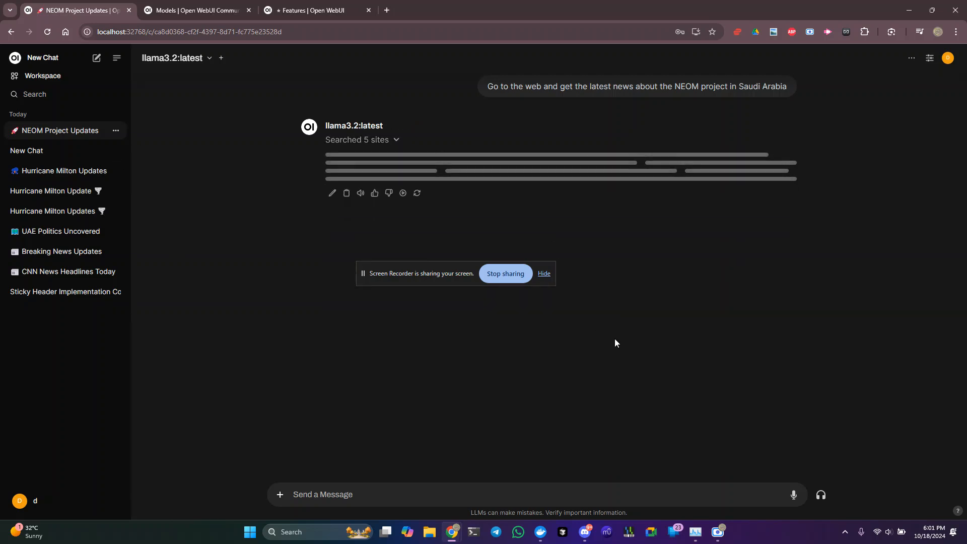
mouse_move(635, 266)
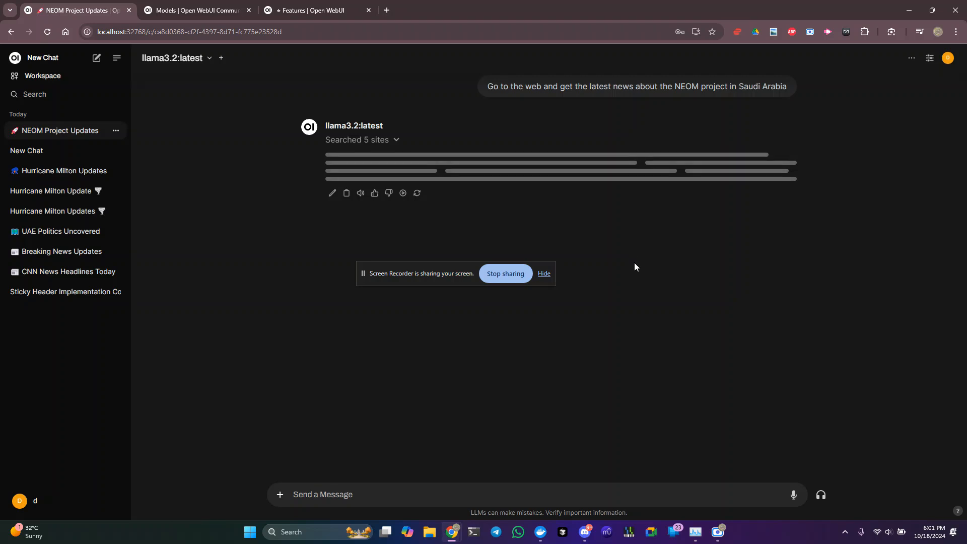
left_click(948, 58)
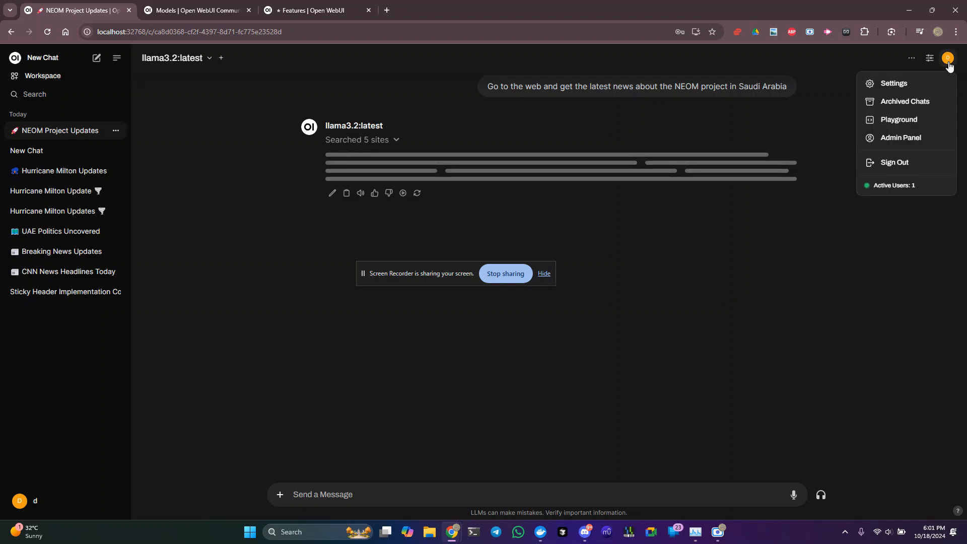
- Open Settings, then About, to view Open WebUI v0.3.32 and Ollama 0.3.13
left_click(893, 83)
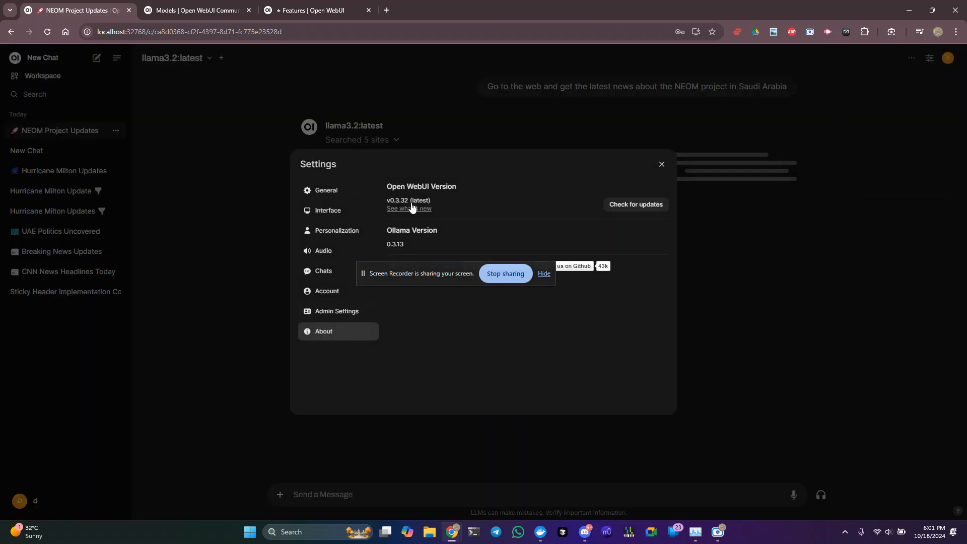
mouse_move(418, 212)
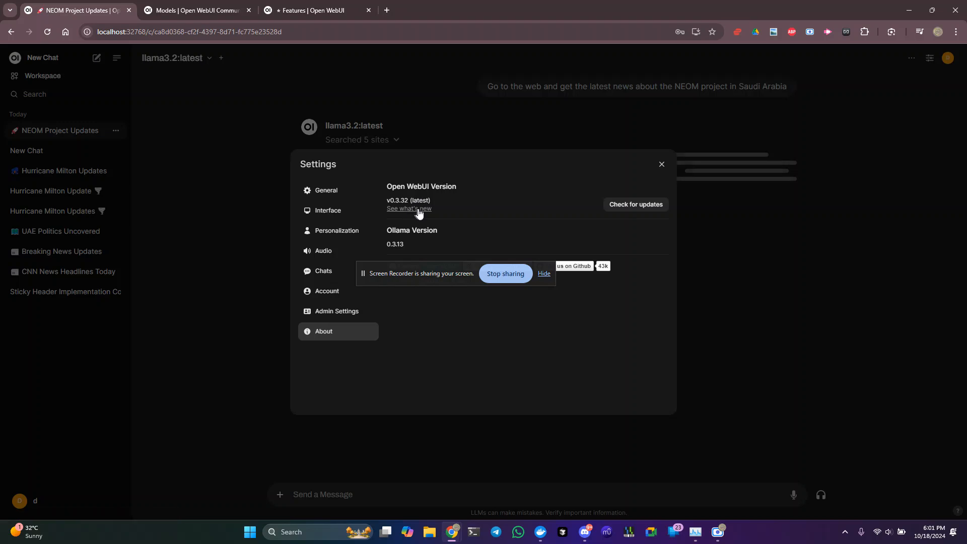
mouse_move(507, 273)
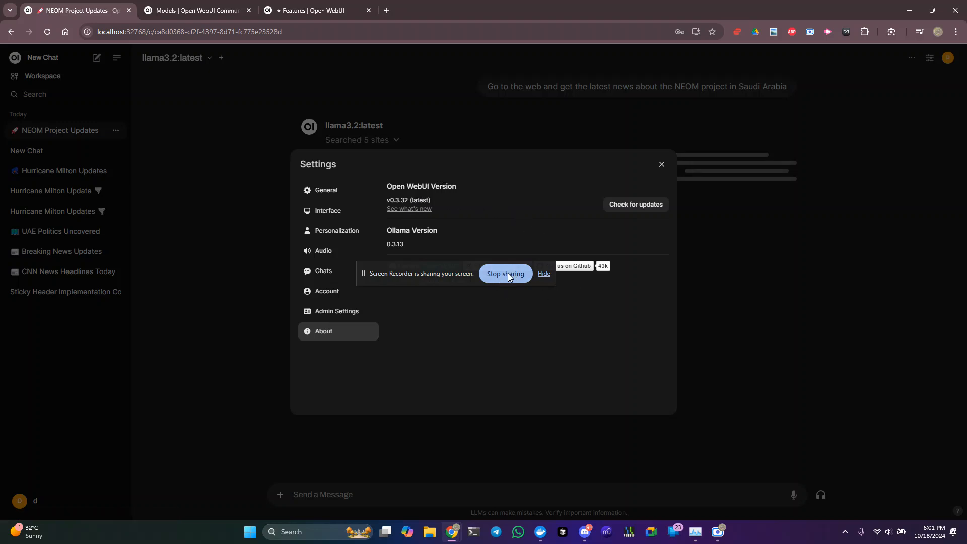